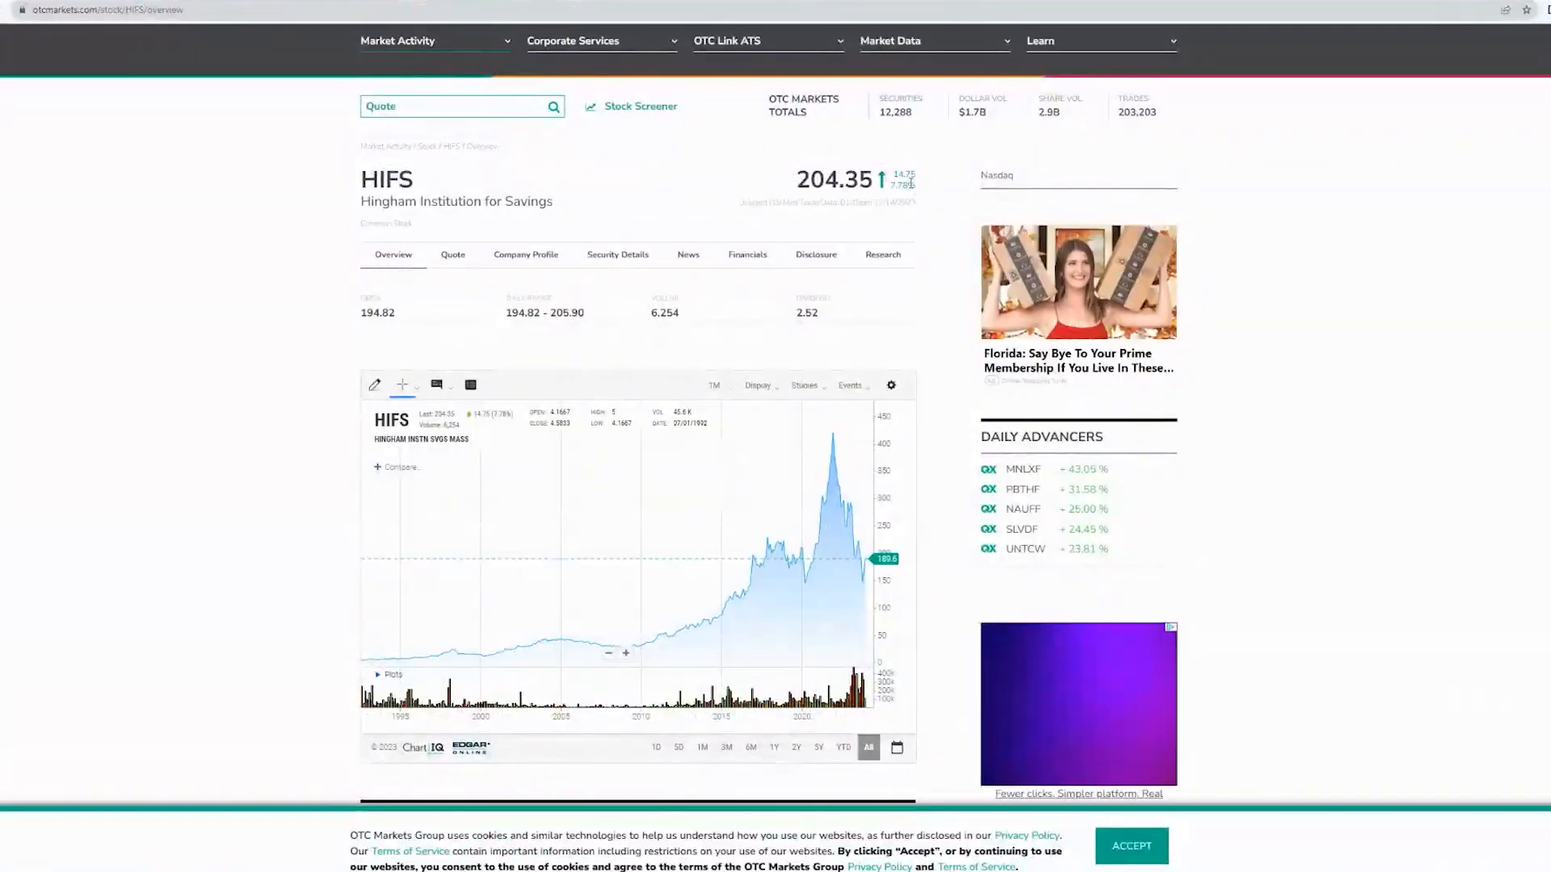
pyautogui.moveTo(866, 580)
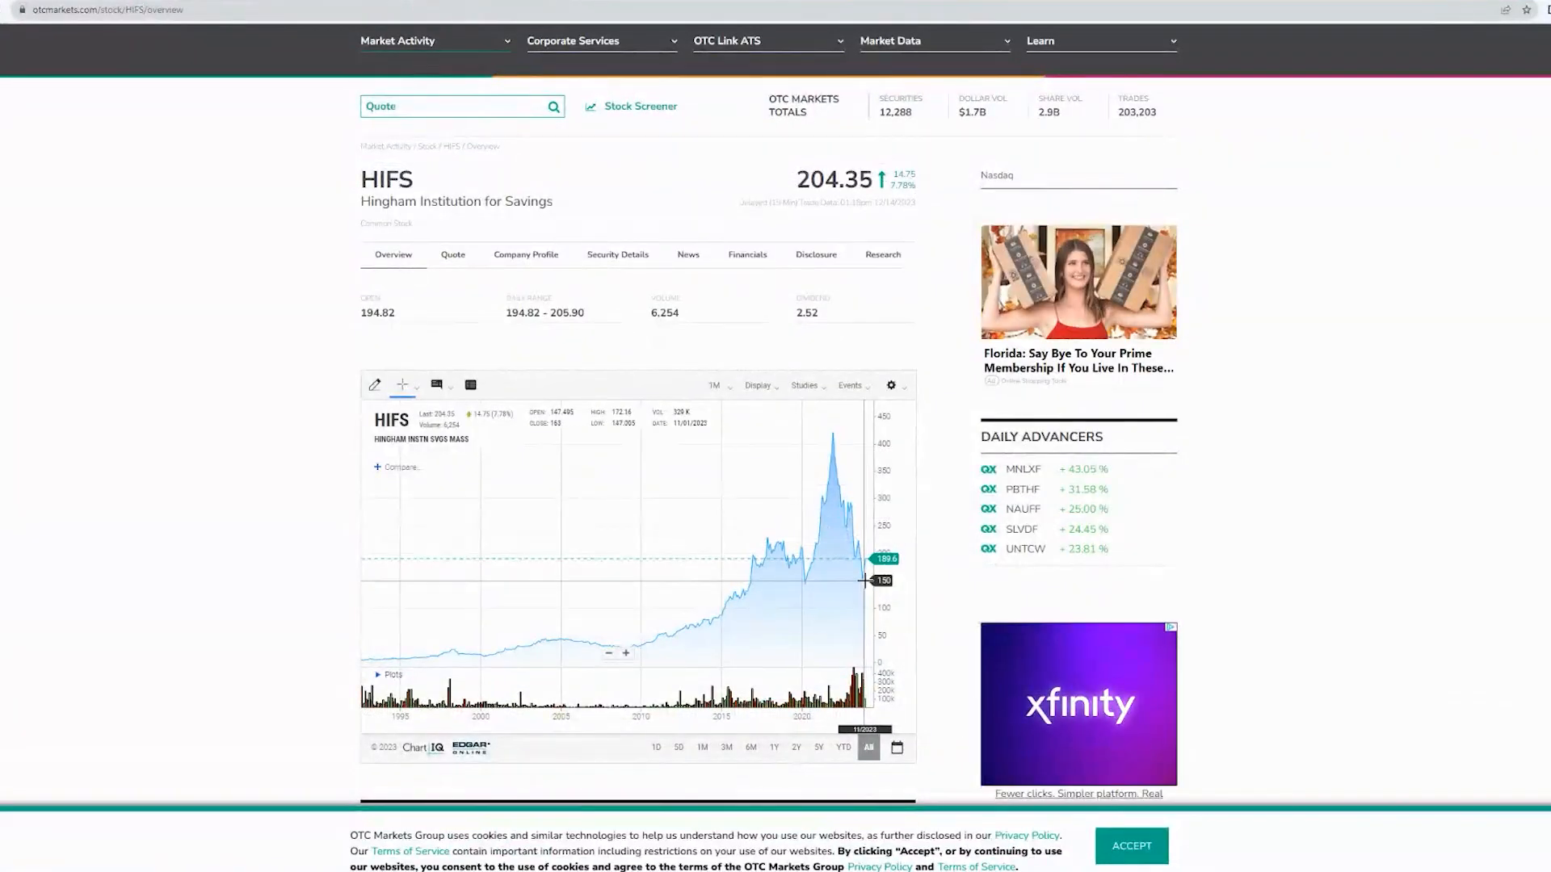
# Step: Narrow the HIFS price chart to about one year of history
pyautogui.click(727, 746)
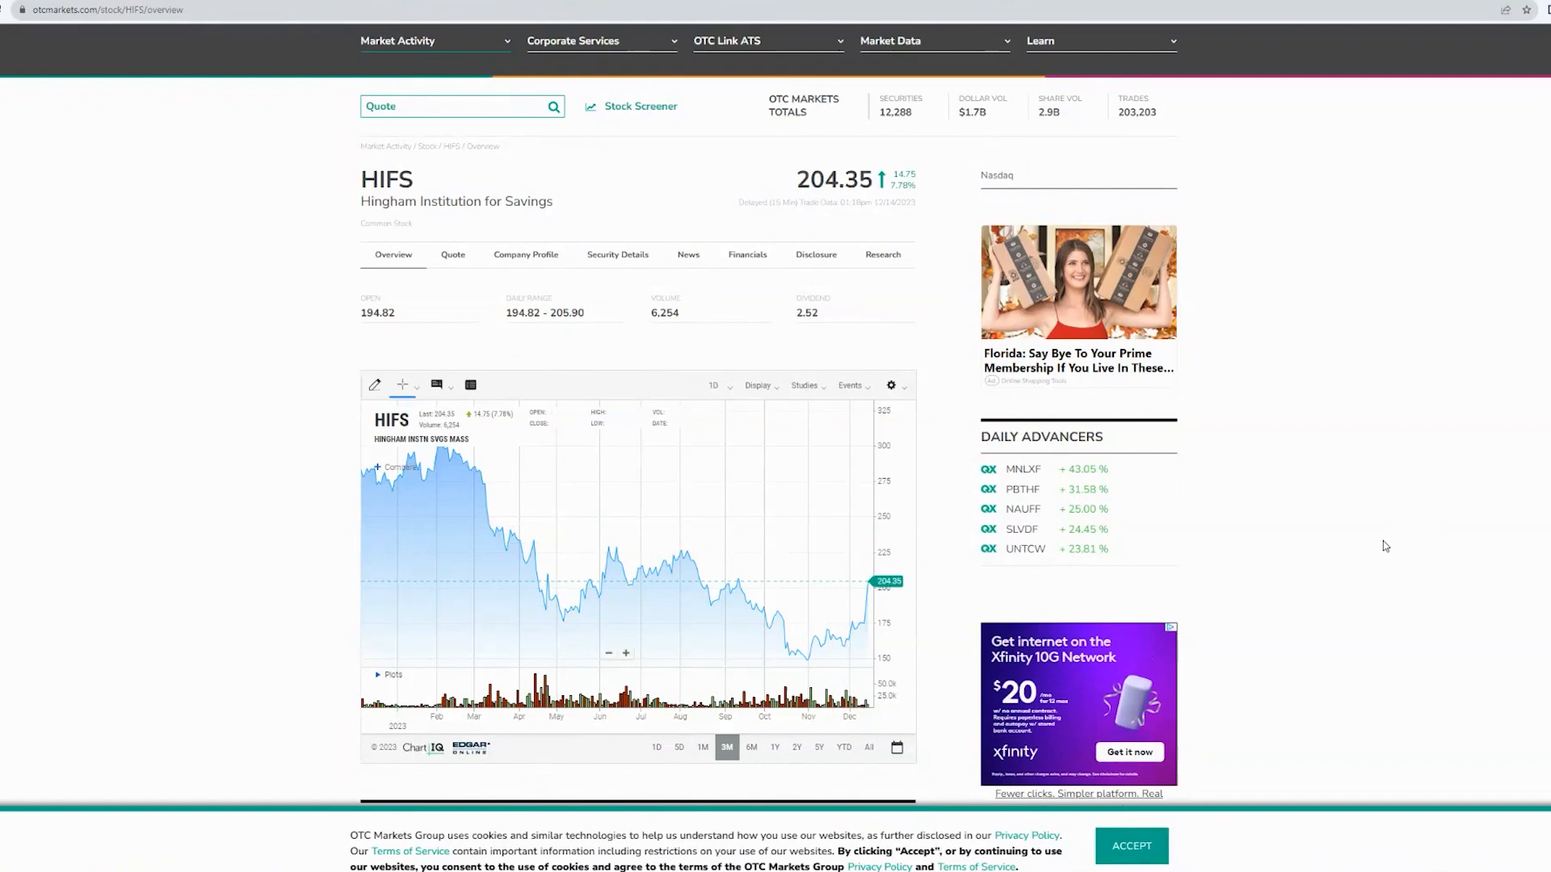
pyautogui.moveTo(1380, 549)
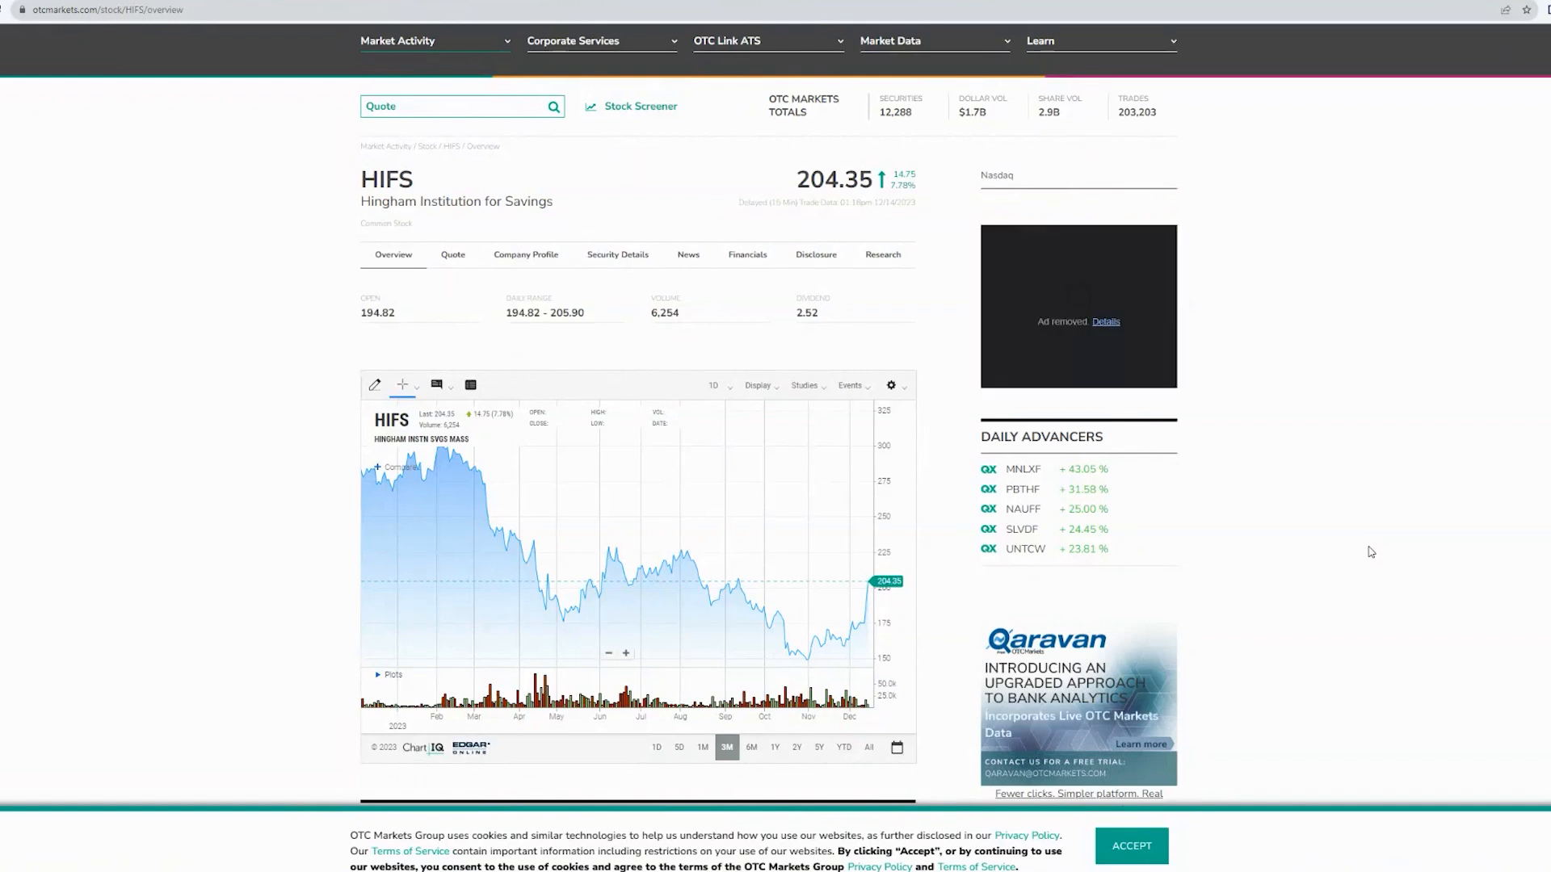
pyautogui.moveTo(396, 475)
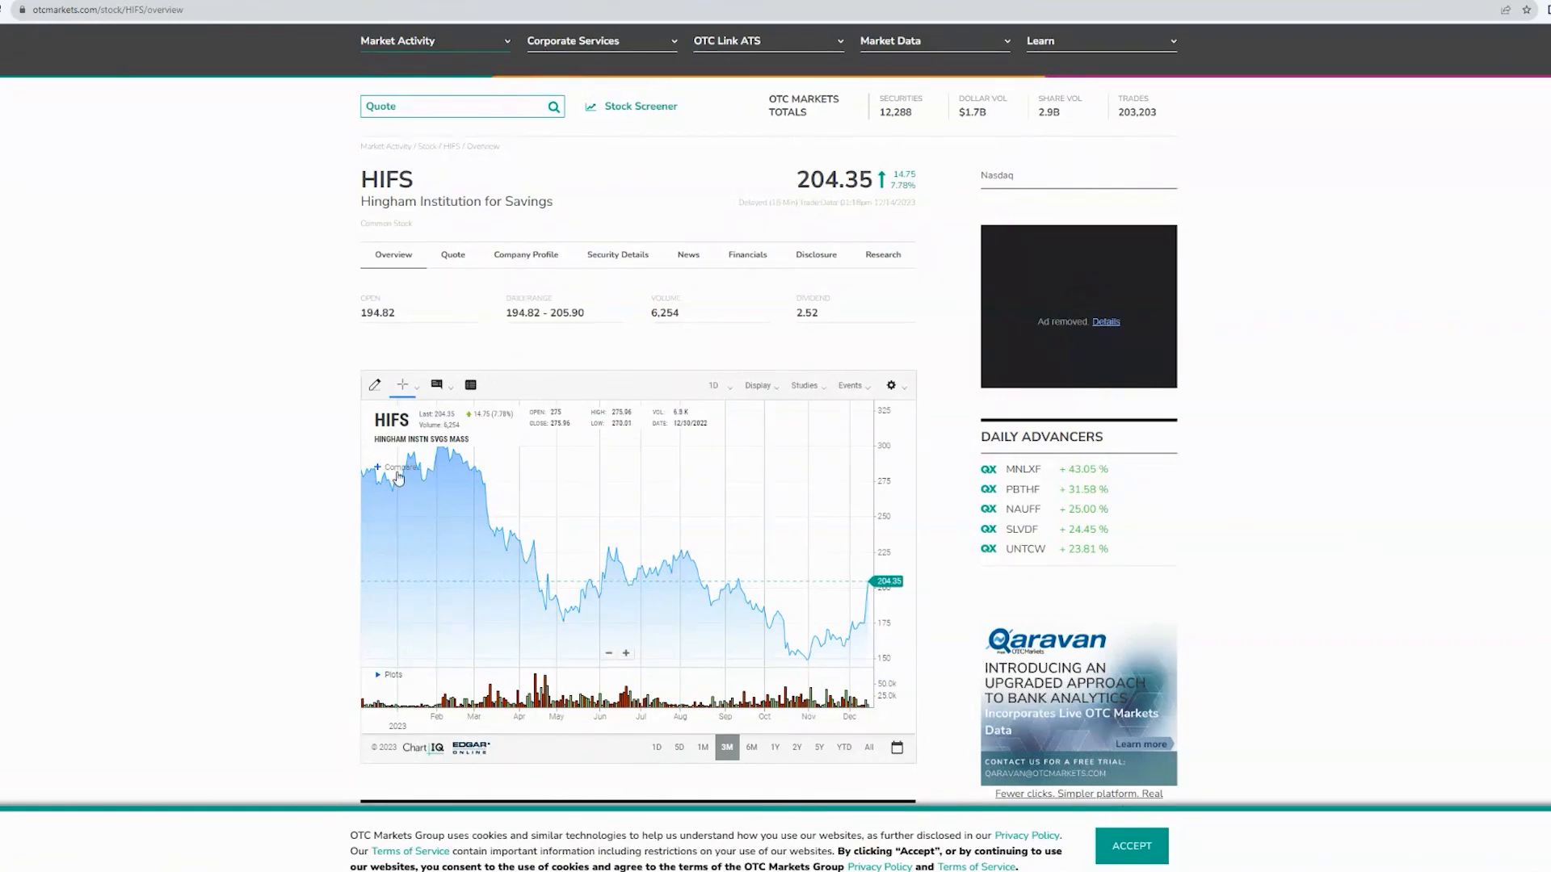
# Step: Add the Nasdaq Composite as a comparison line on the HIFS chart and show year-to-date performance
pyautogui.click(398, 467)
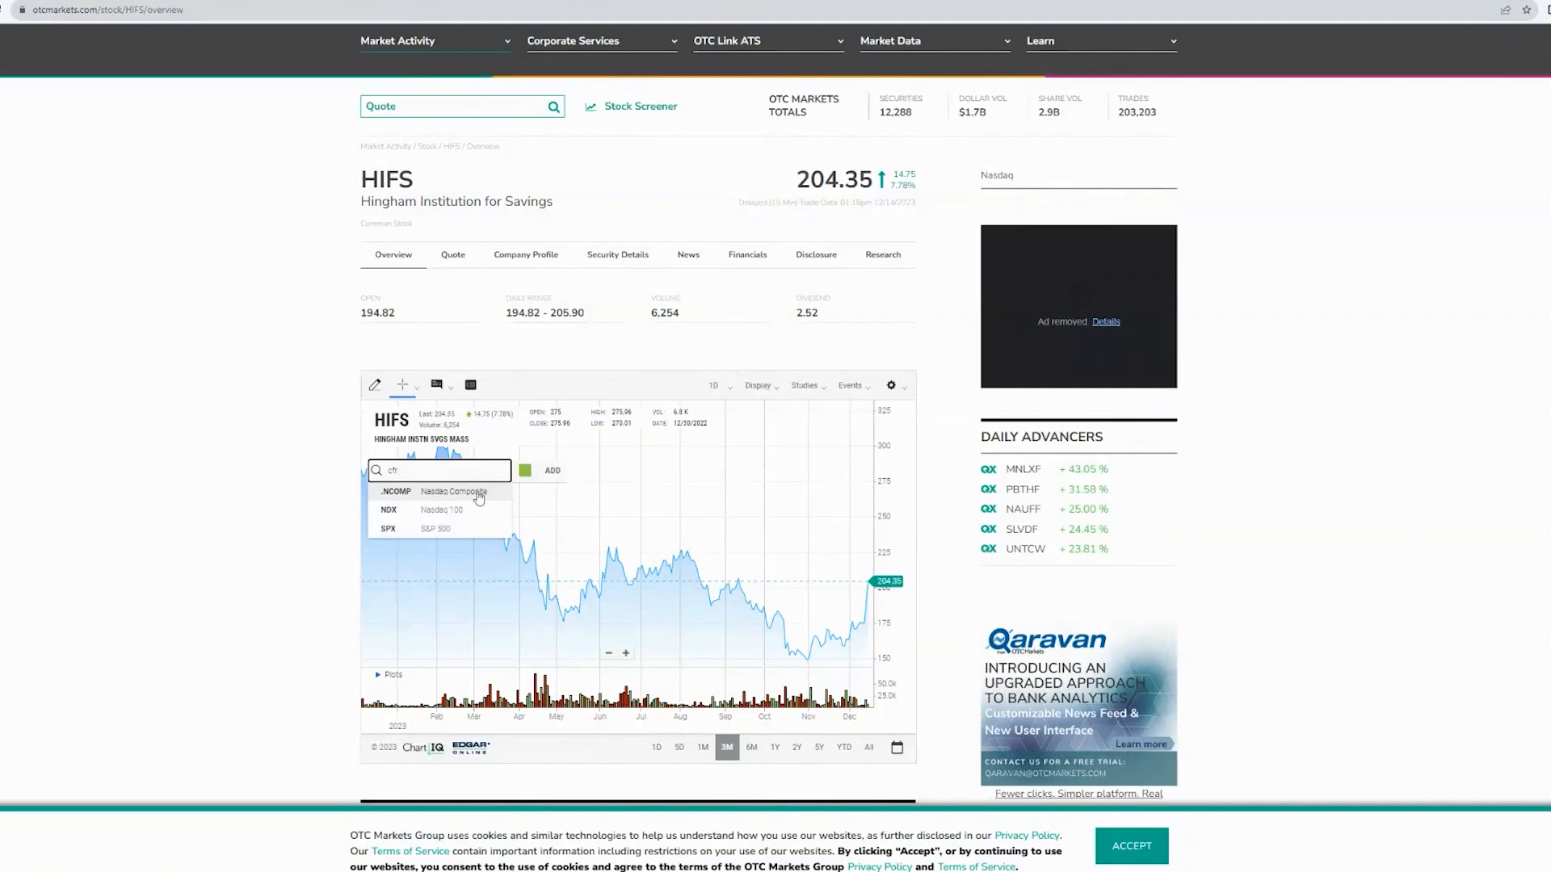
pyautogui.click(438, 491)
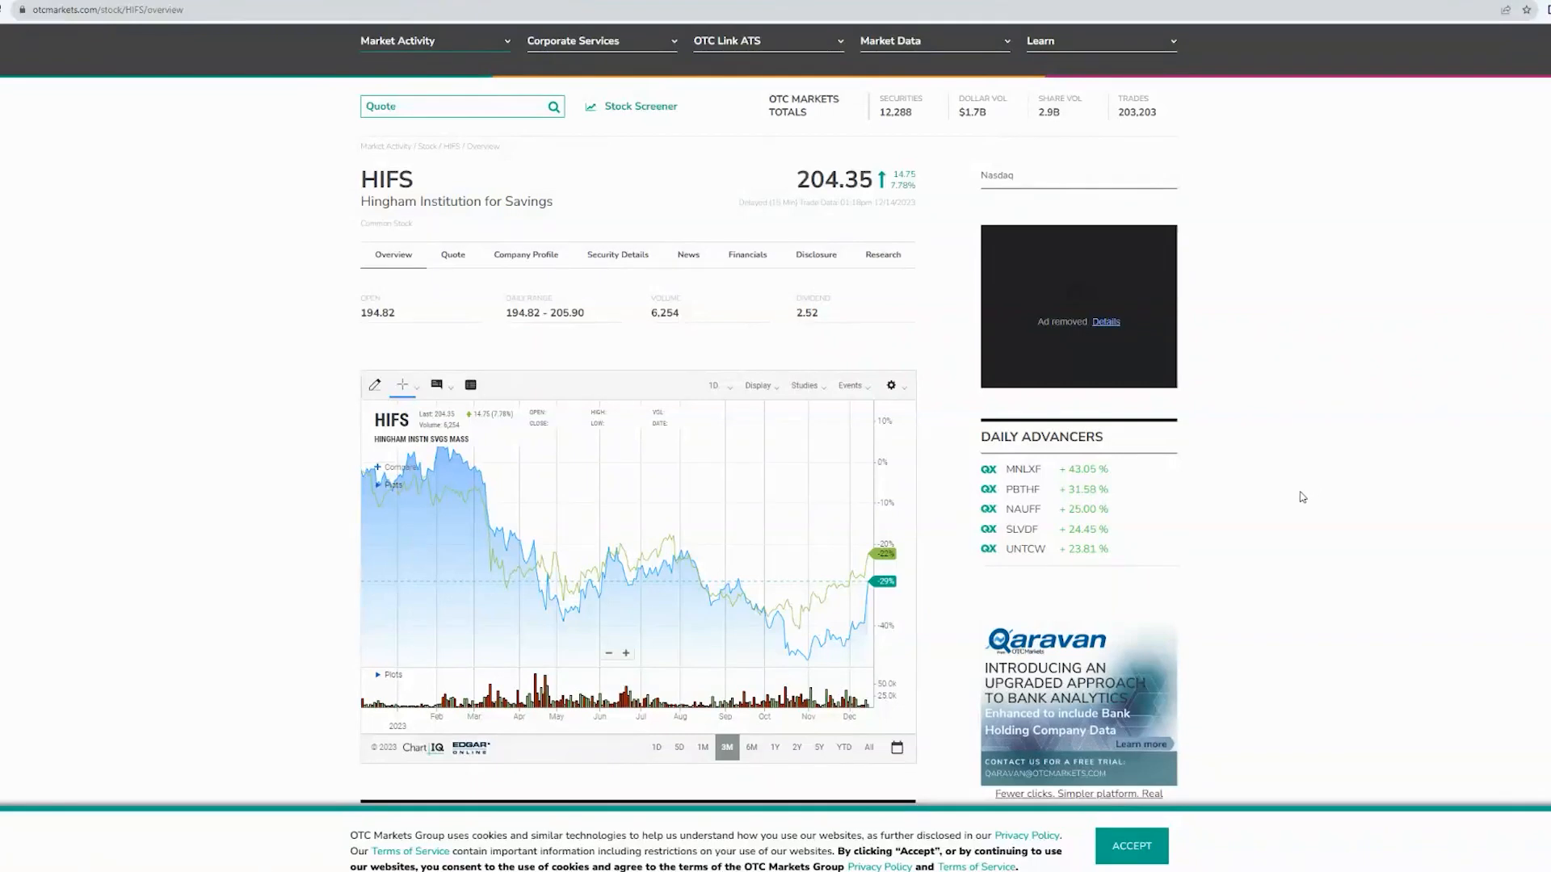
pyautogui.moveTo(828, 775)
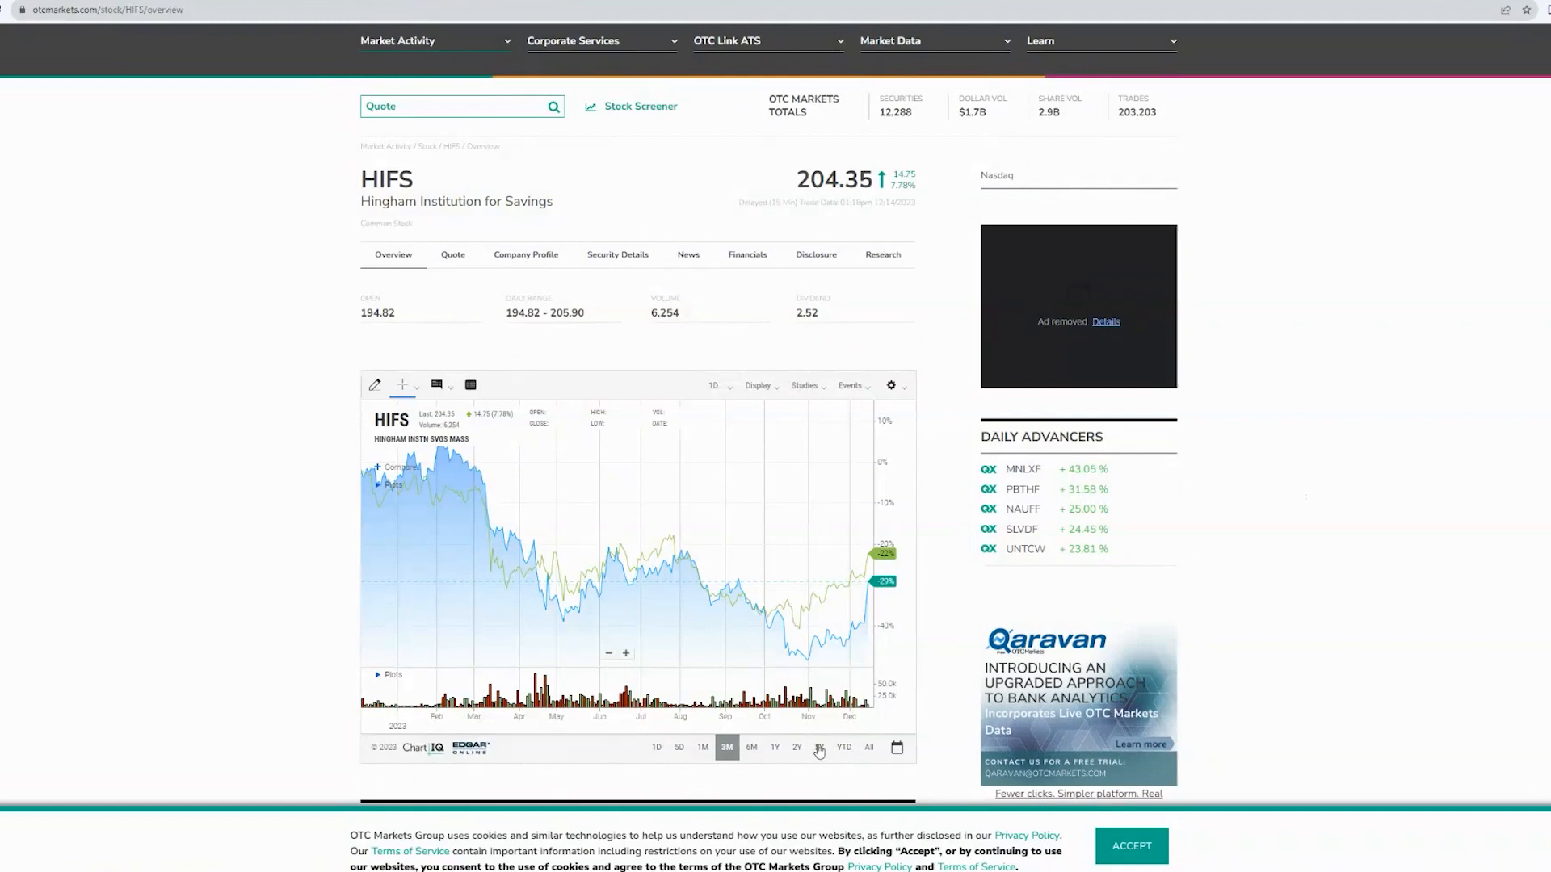
pyautogui.click(843, 748)
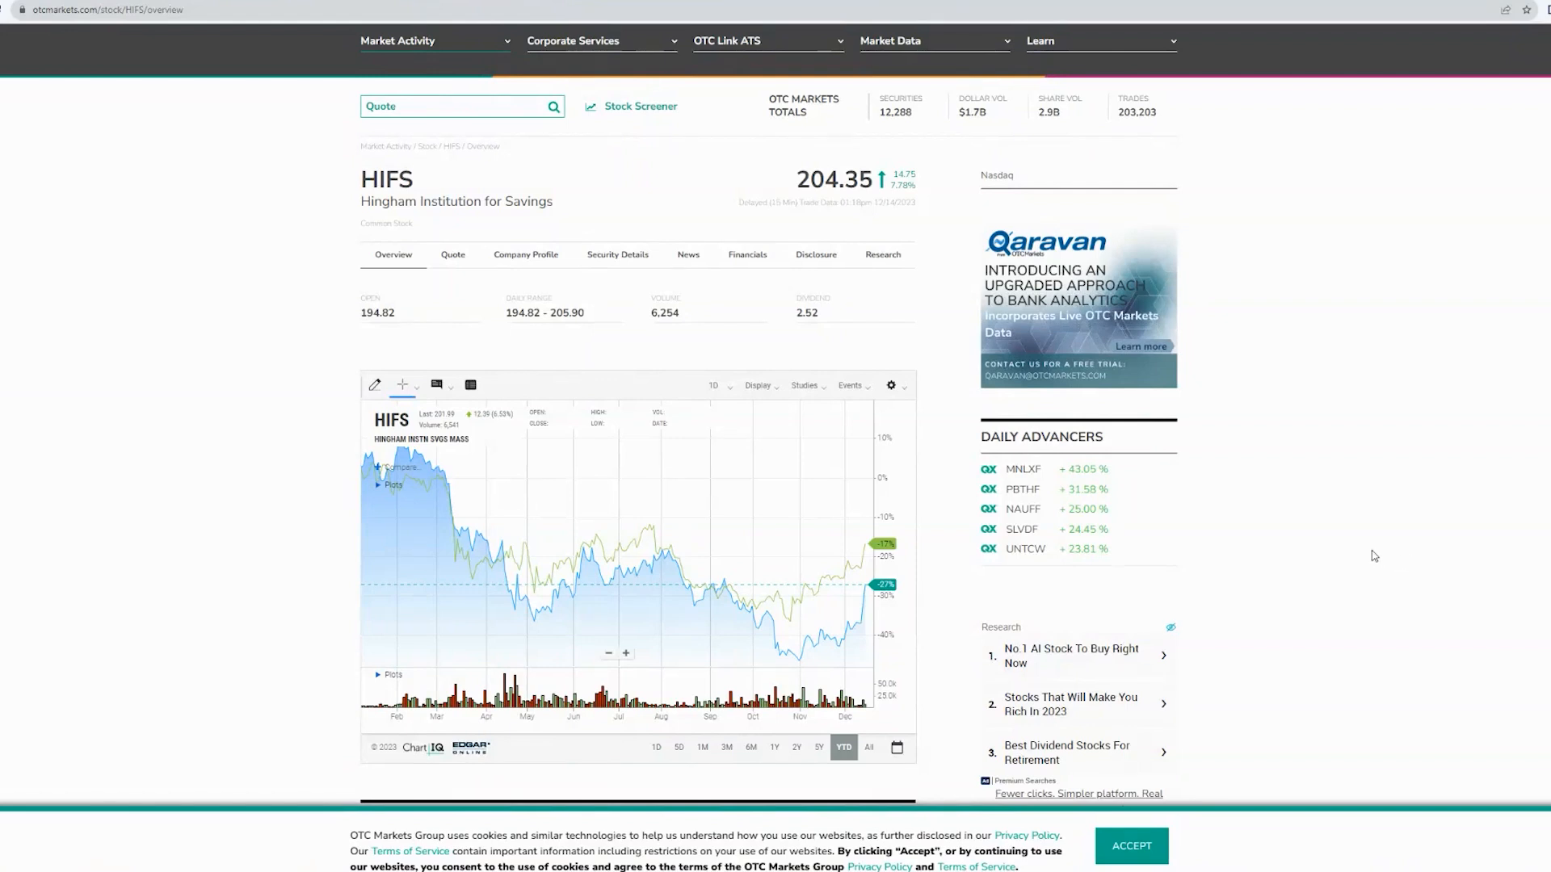
pyautogui.moveTo(1368, 549)
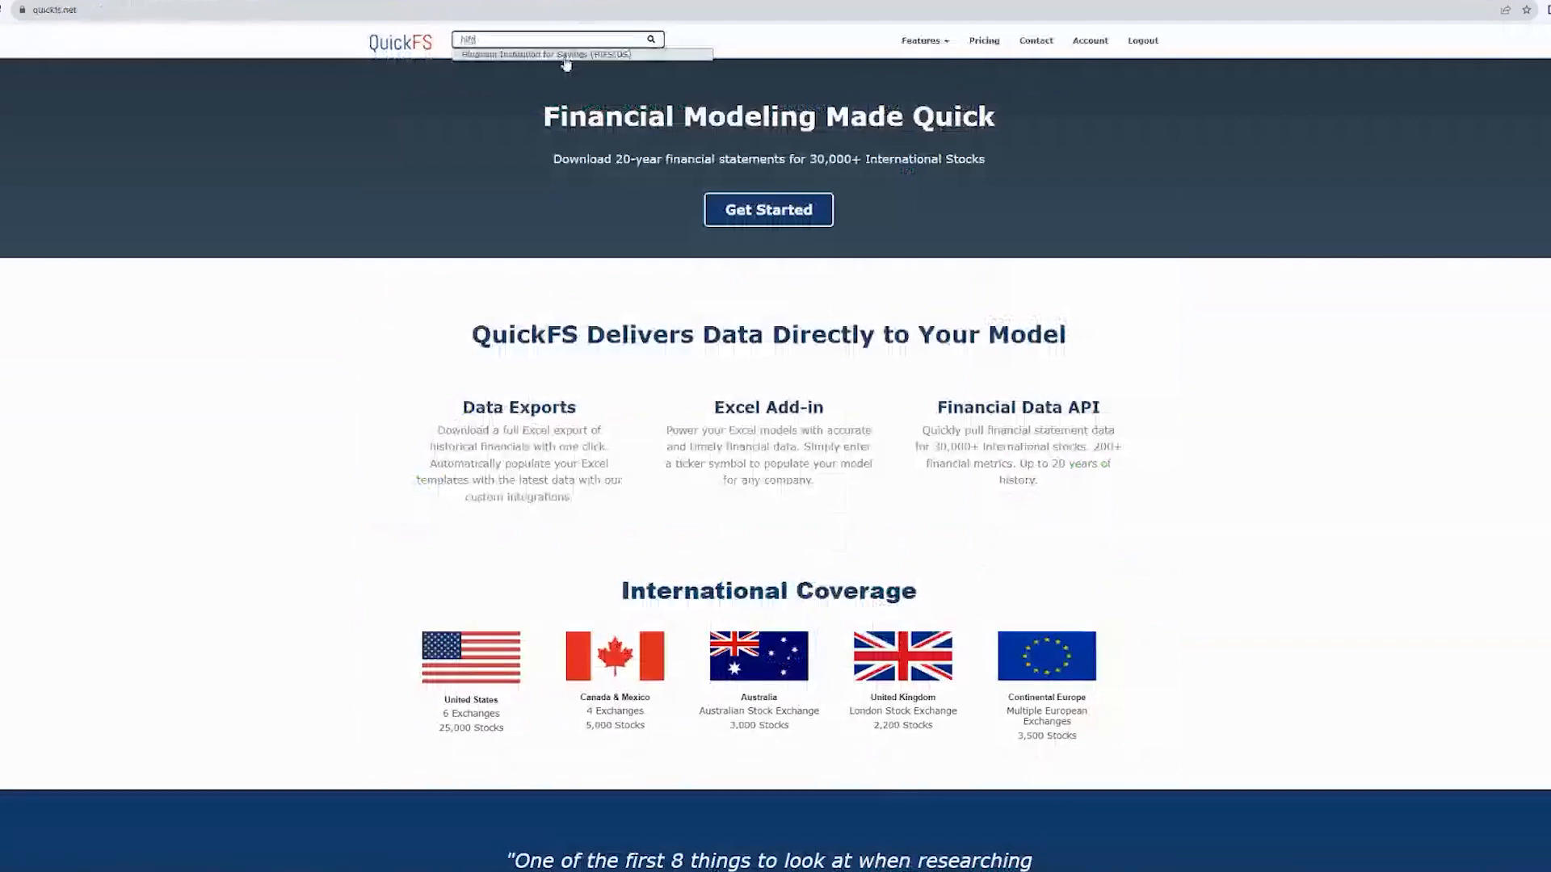
# Step: Search 'hingham ma' and reach Hingham's investor materials page
pyautogui.click(565, 55)
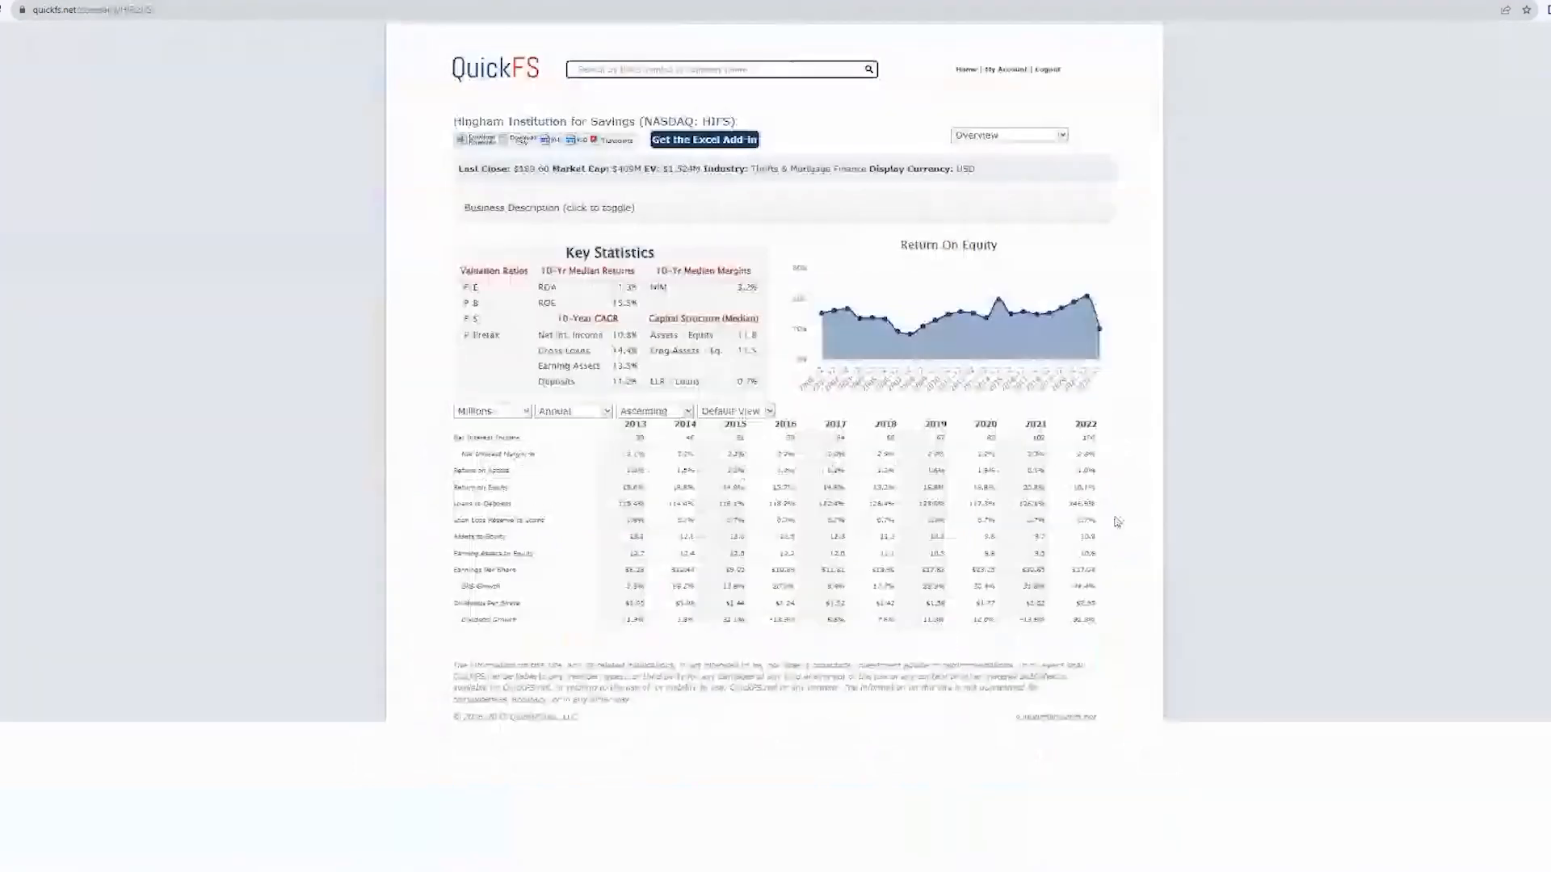
pyautogui.click(1006, 134)
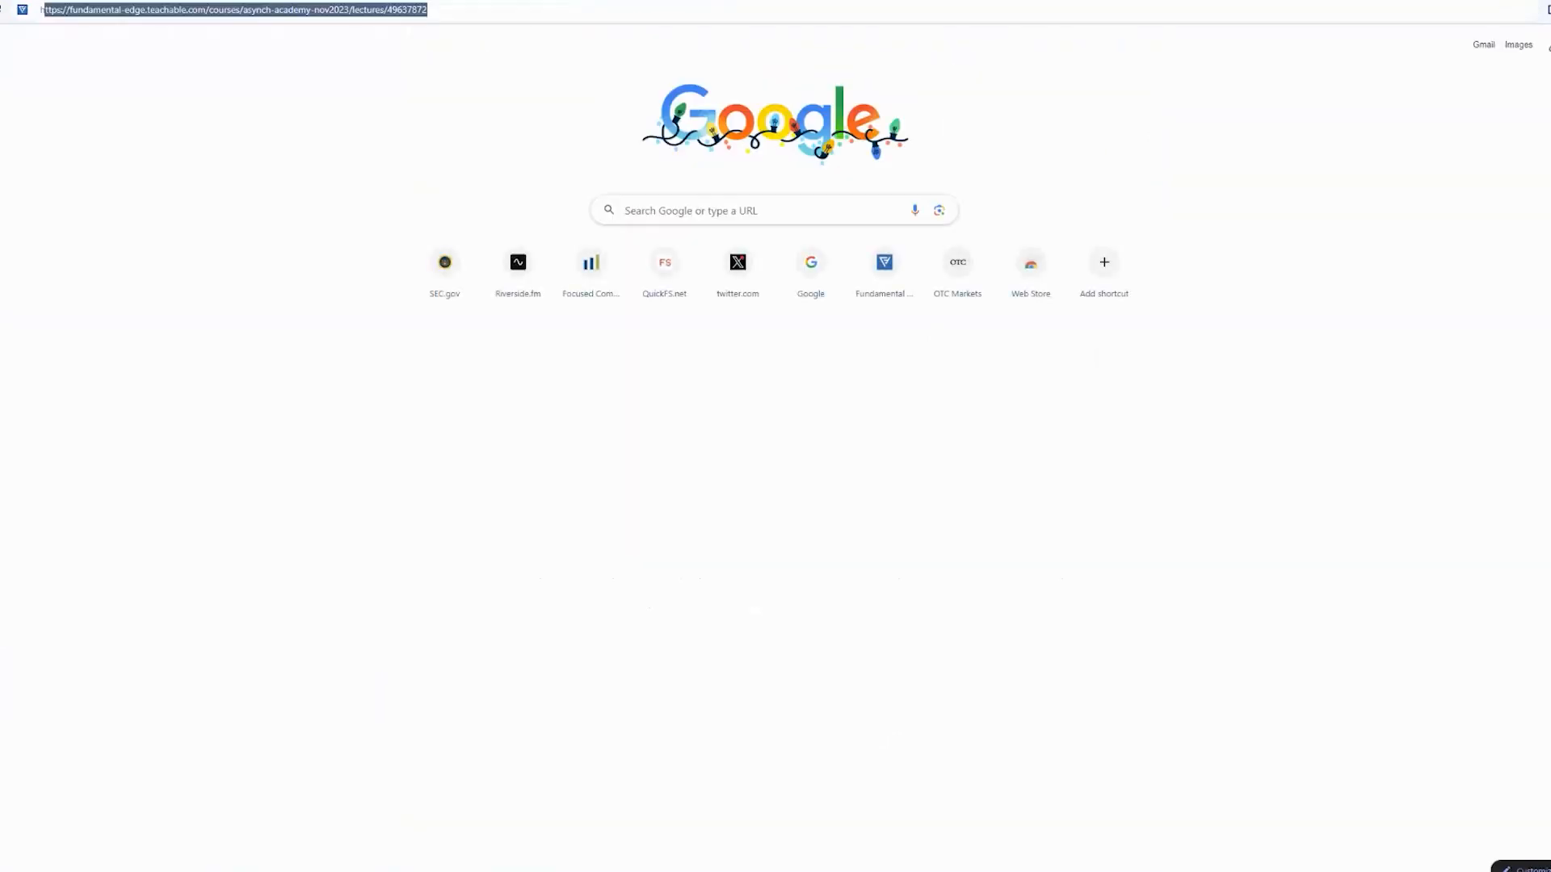
pyautogui.write('hingham ma')
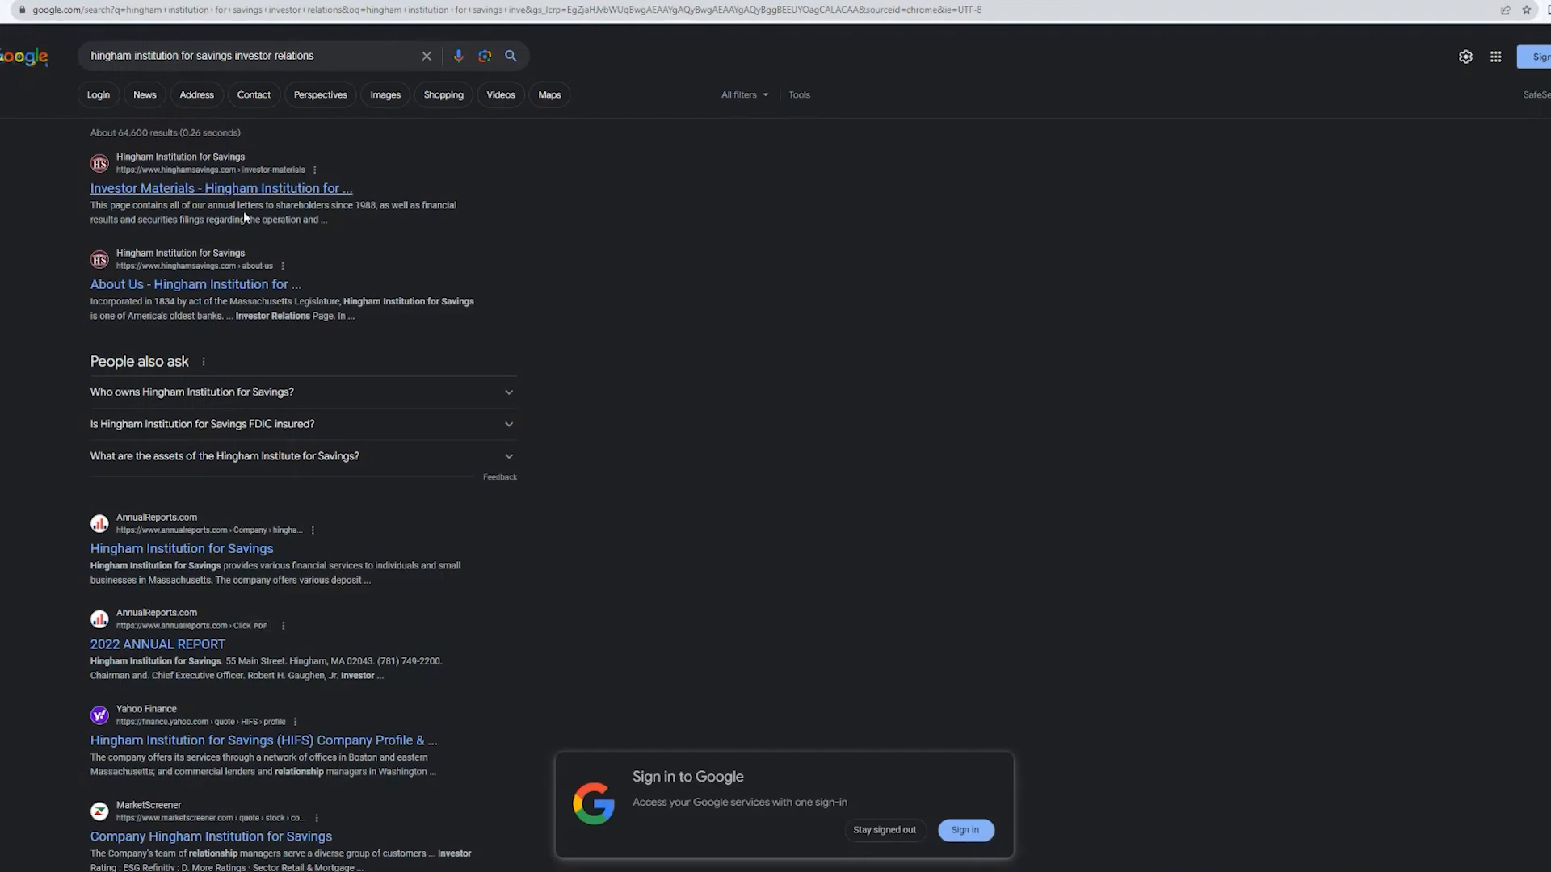
pyautogui.click(221, 188)
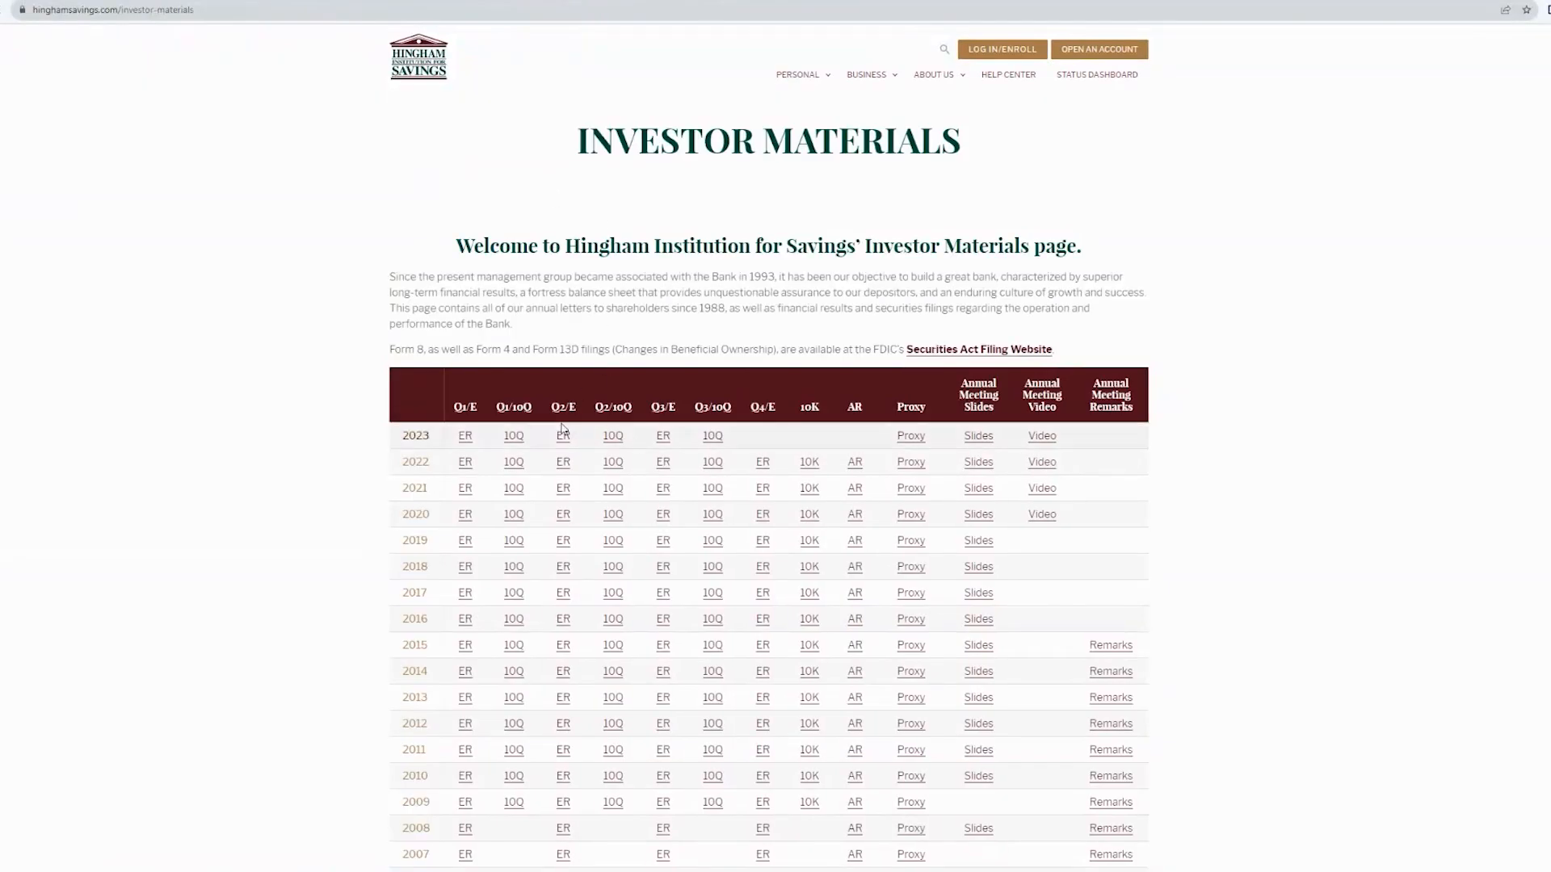
pyautogui.moveTo(712, 438)
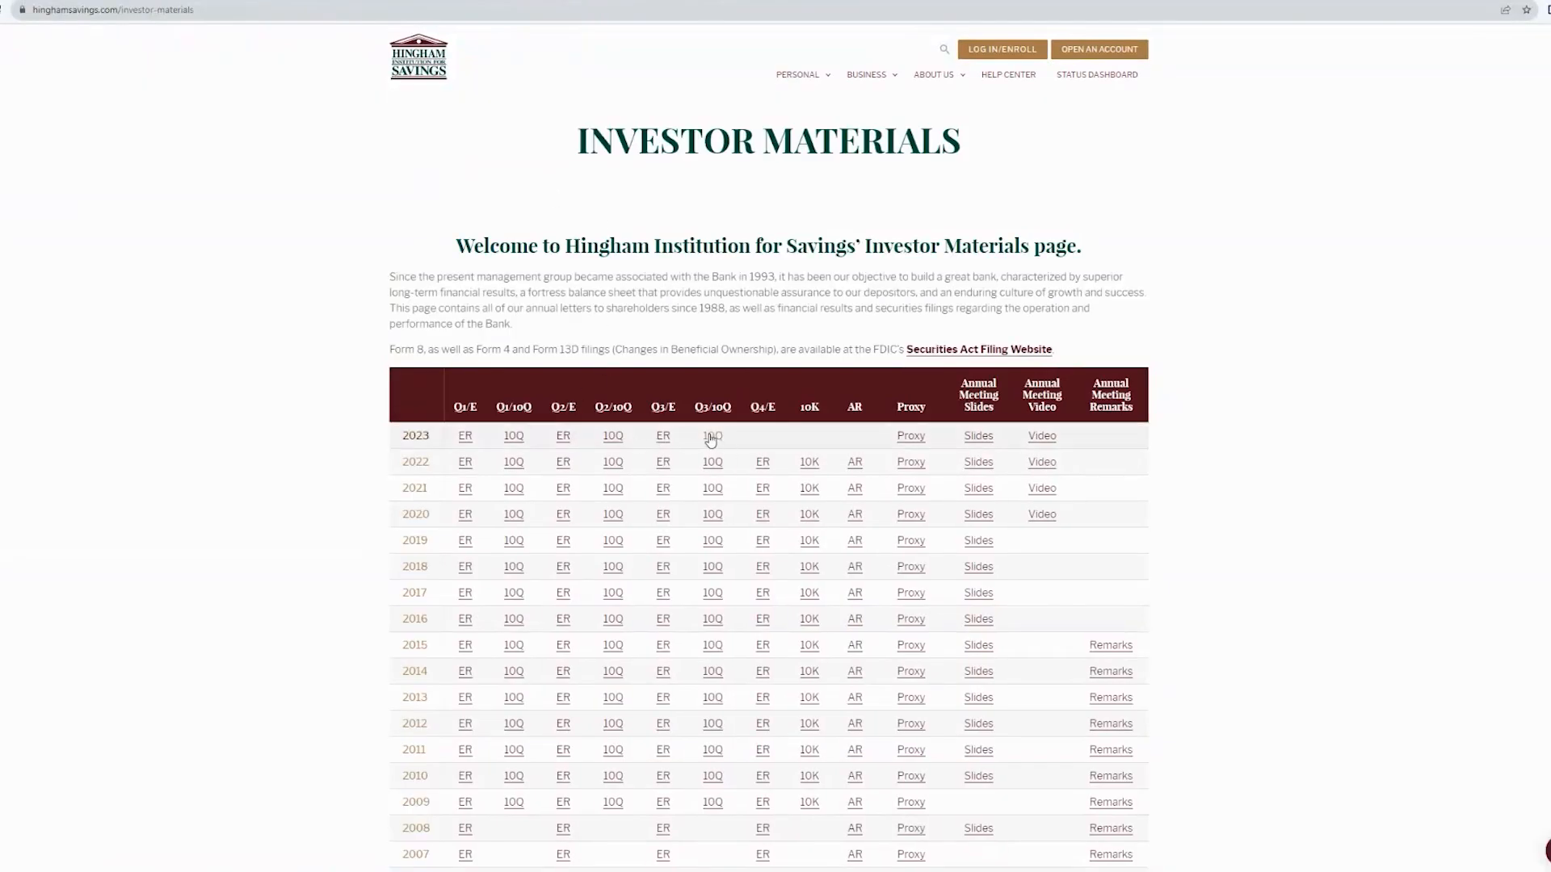
# Step: View the consolidated balance sheet in Hingham's Q3 2023 10-Q filing
pyautogui.click(711, 436)
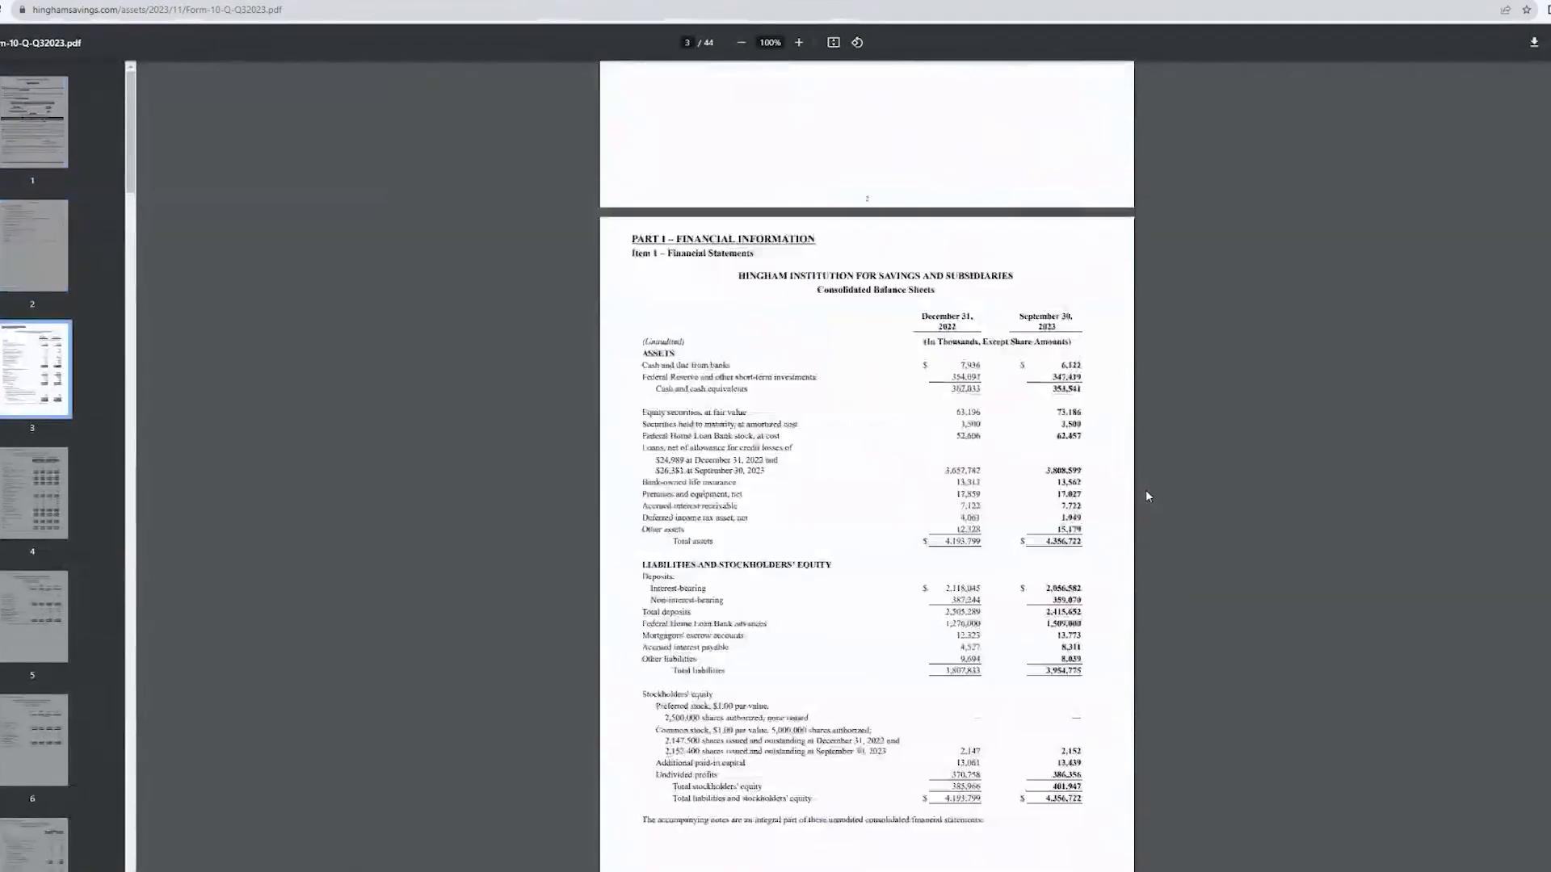
pyautogui.scroll(-3)
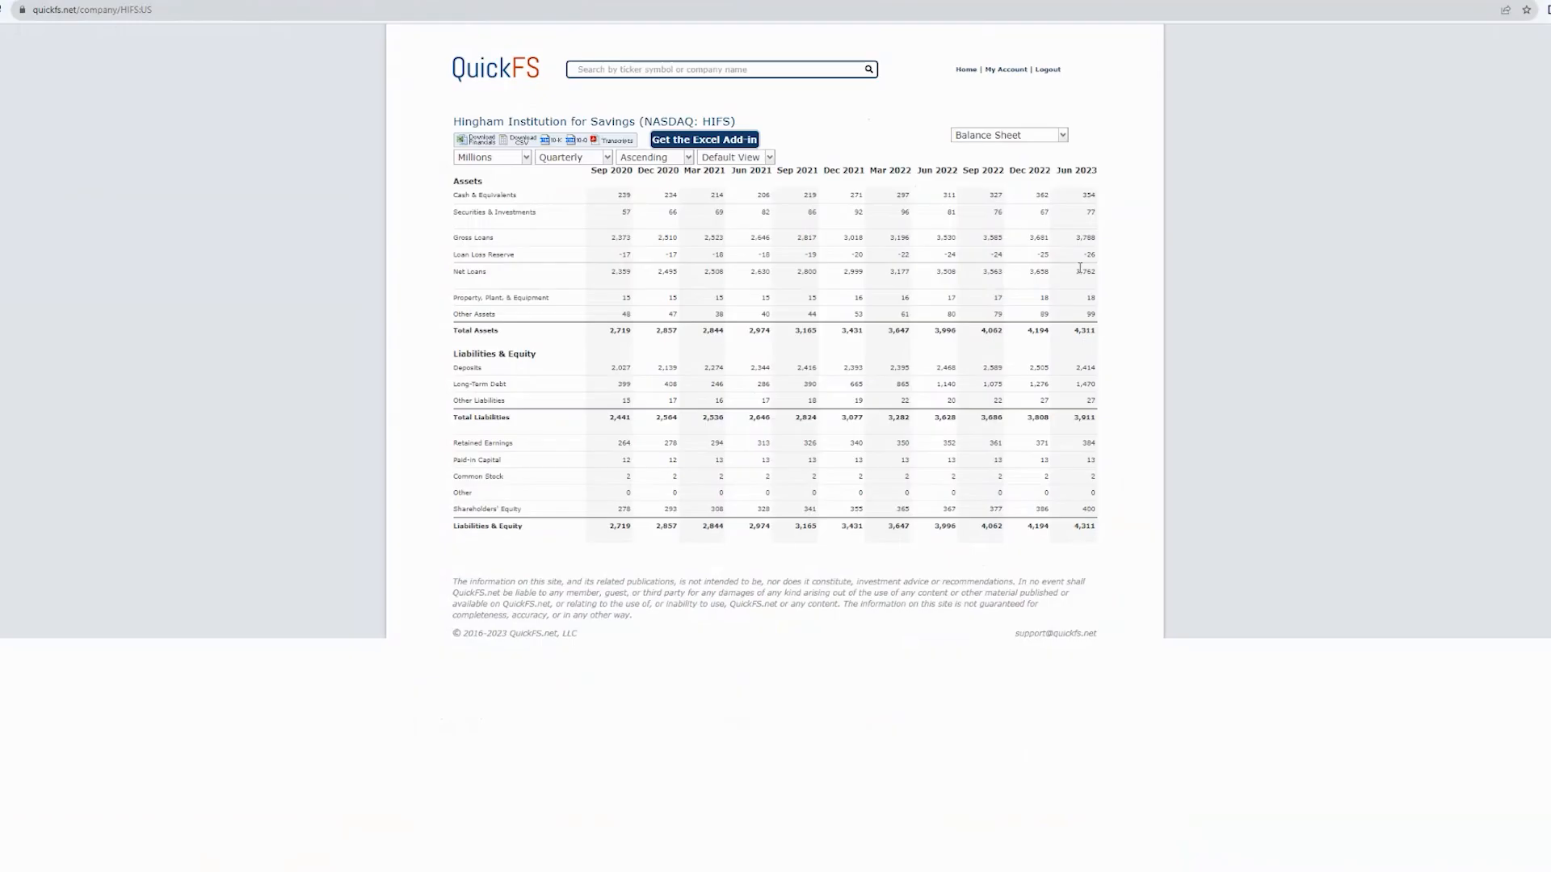
pyautogui.moveTo(1336, 273)
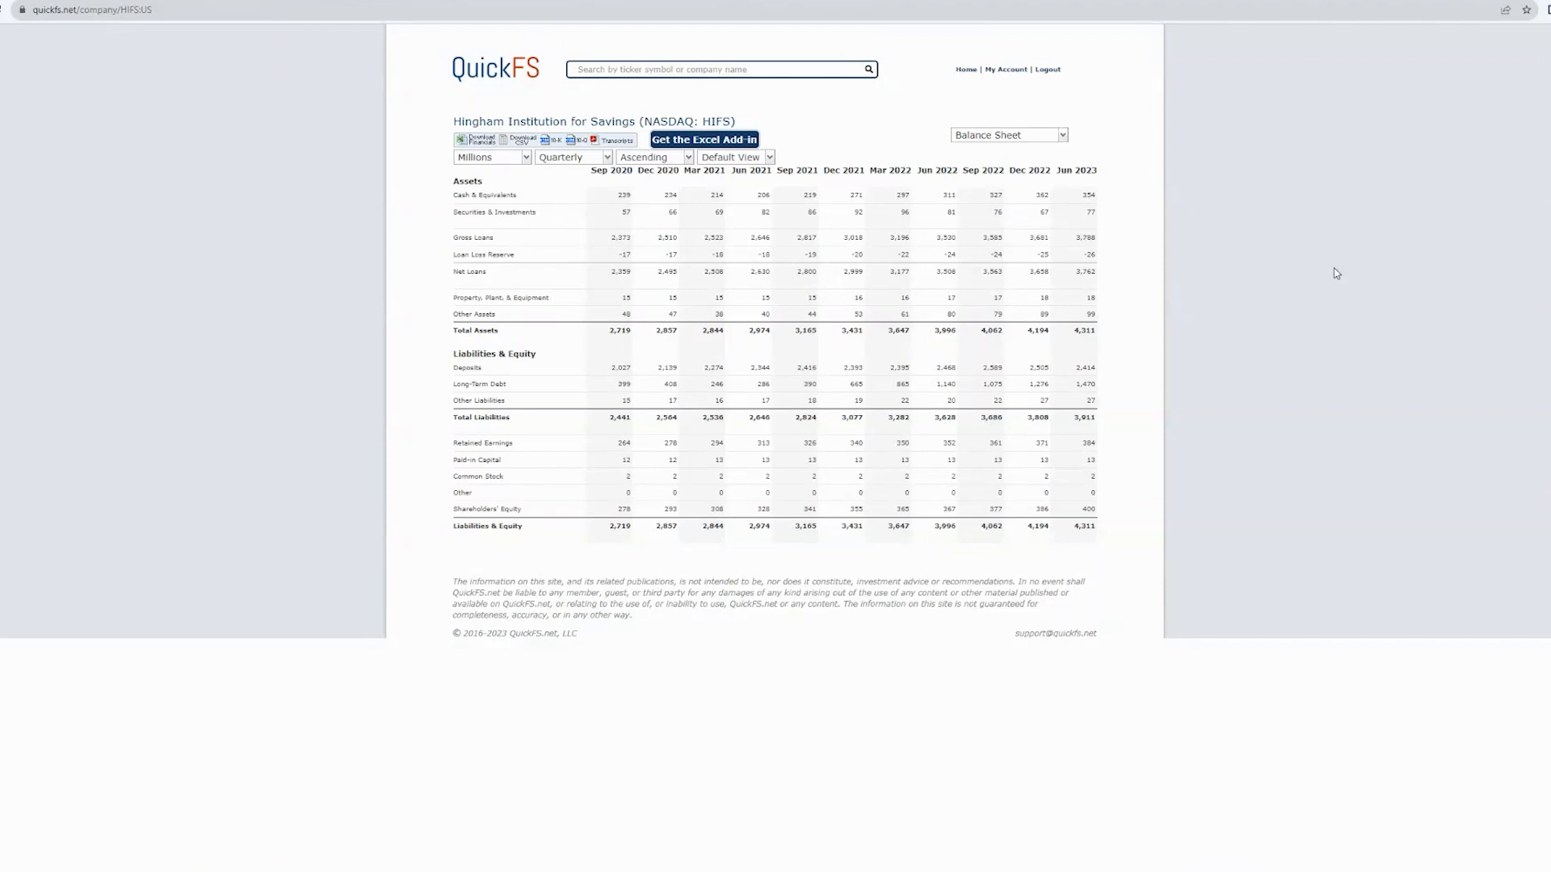
pyautogui.moveTo(1051, 113)
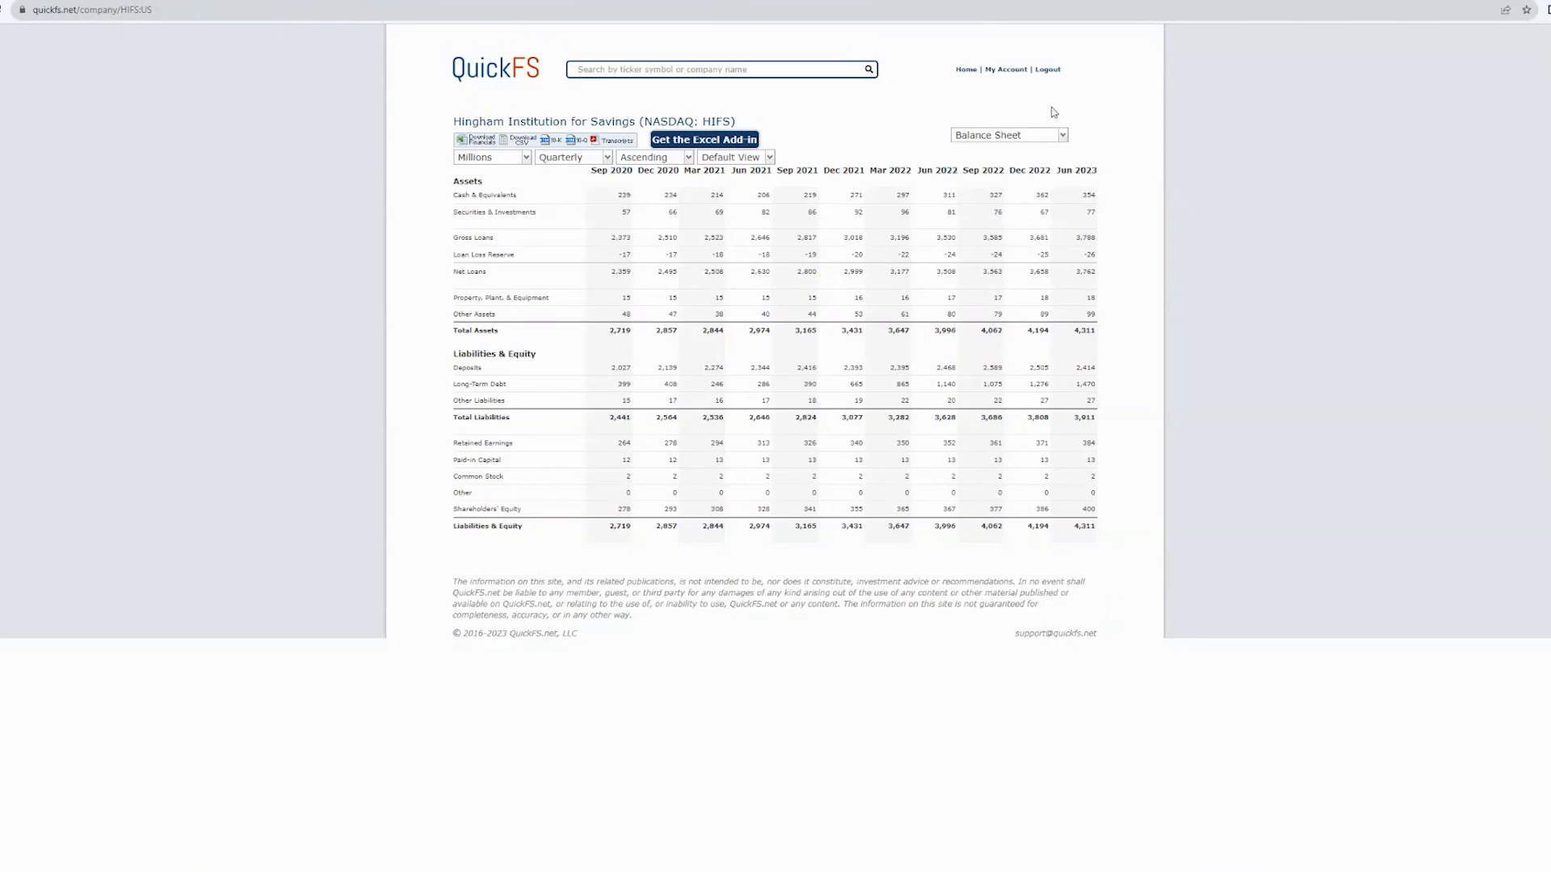
# Step: Switch Hingham's QuickFS page to Overview, then bring up the statement view list again
pyautogui.click(1006, 134)
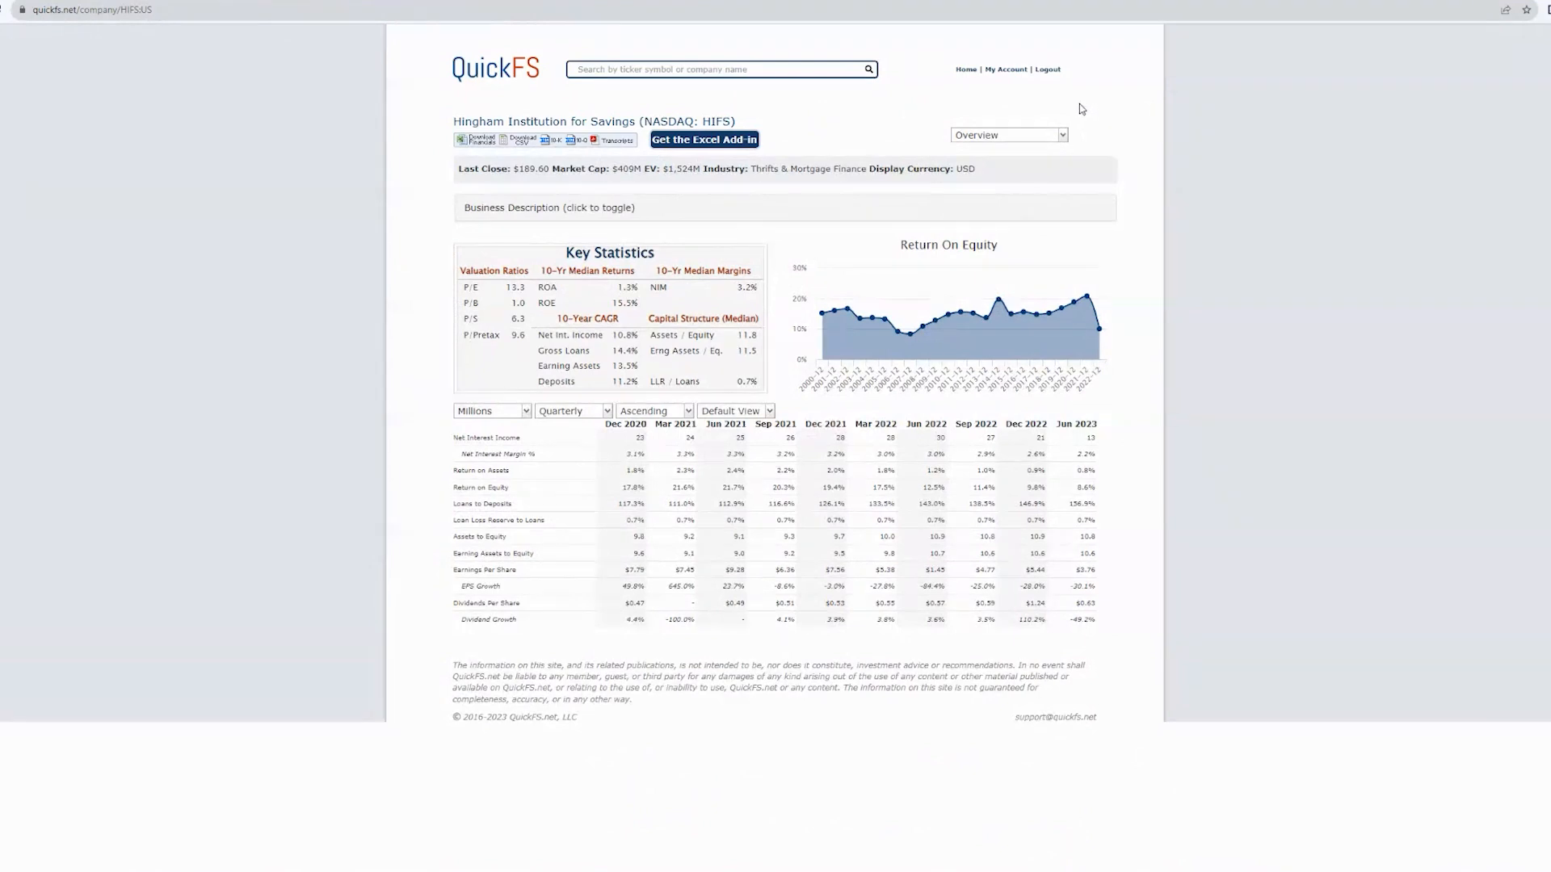
pyautogui.moveTo(1078, 103)
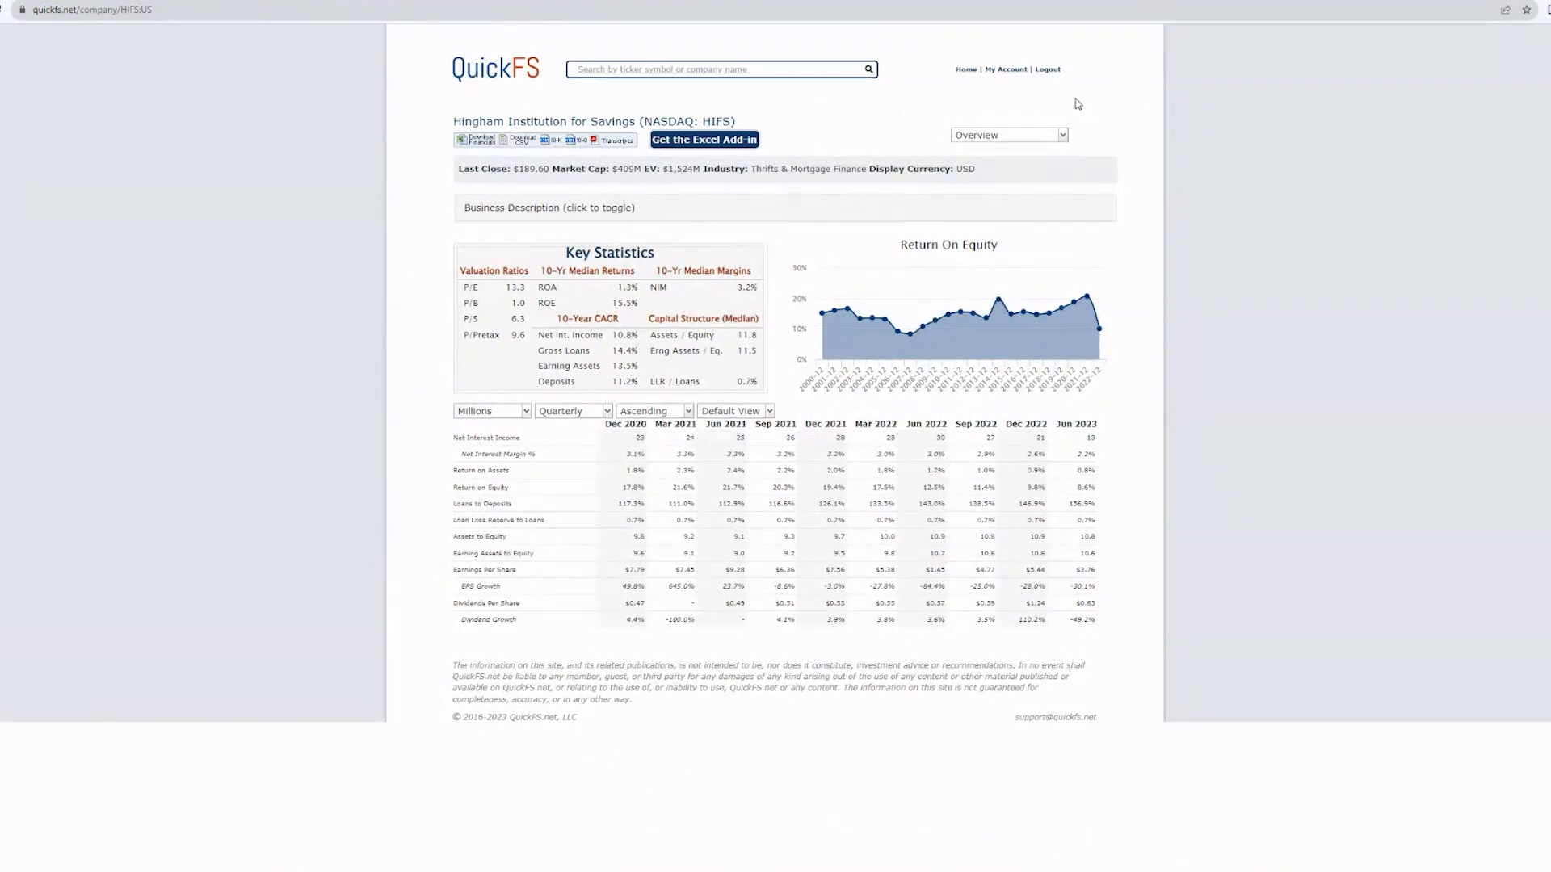
pyautogui.moveTo(1069, 108)
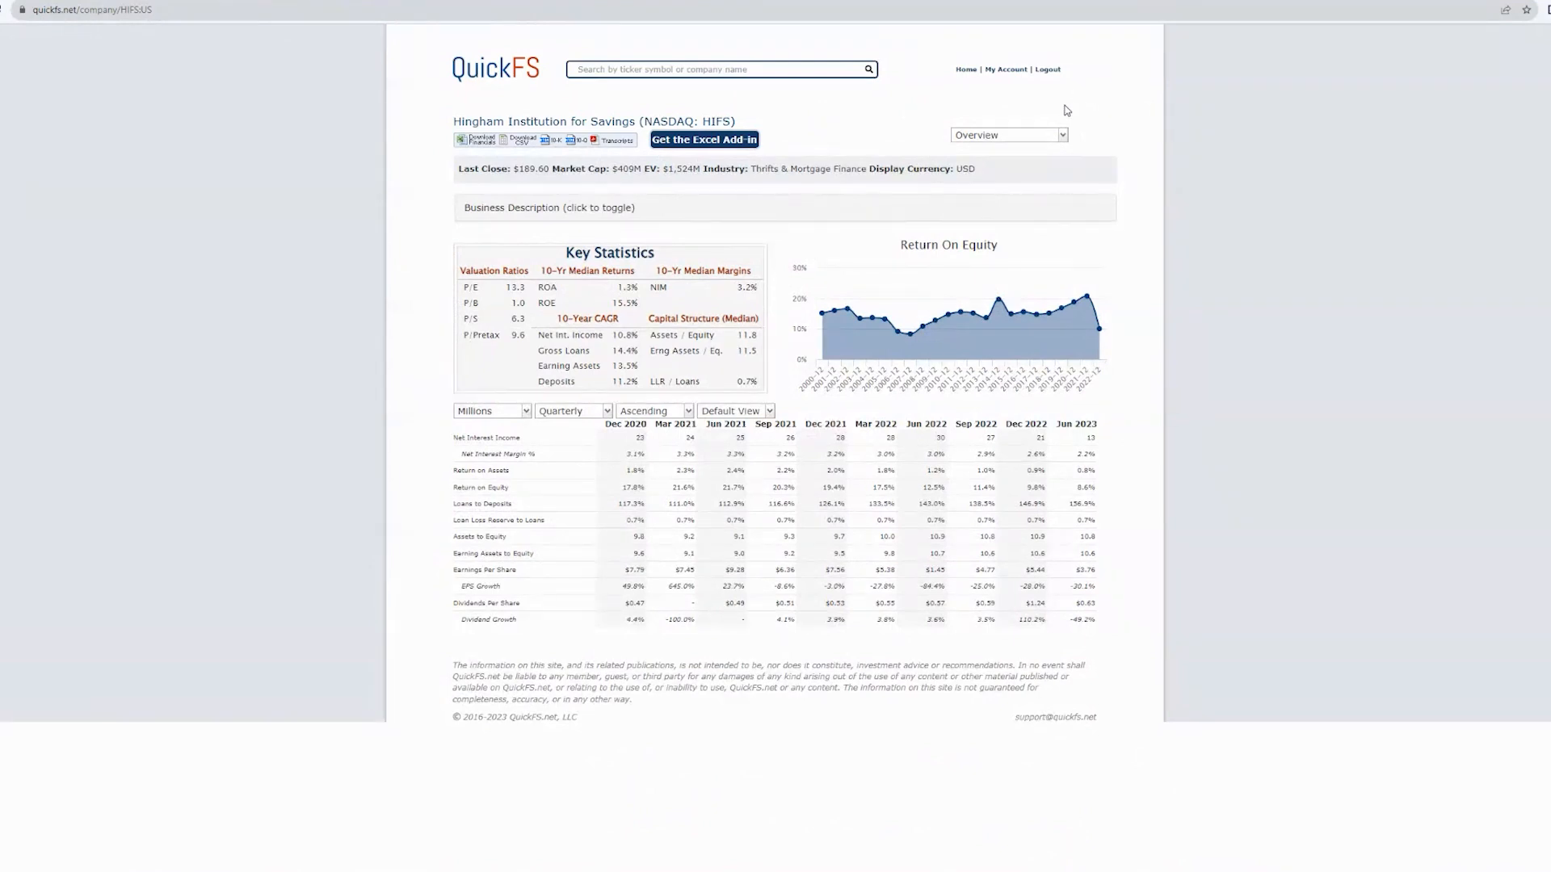
pyautogui.moveTo(1047, 108)
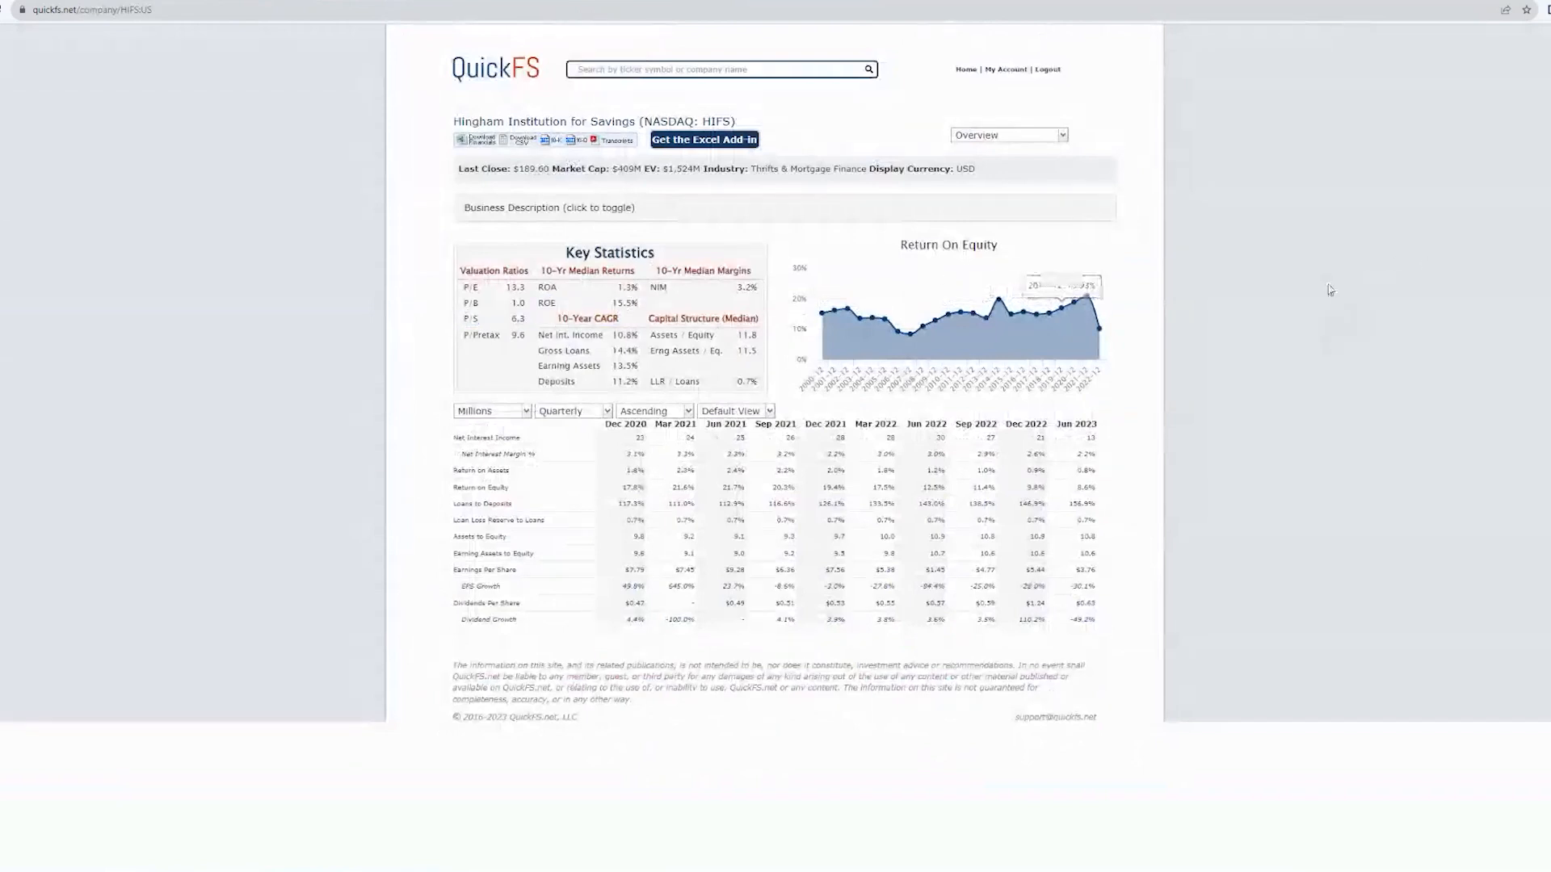
pyautogui.click(1006, 134)
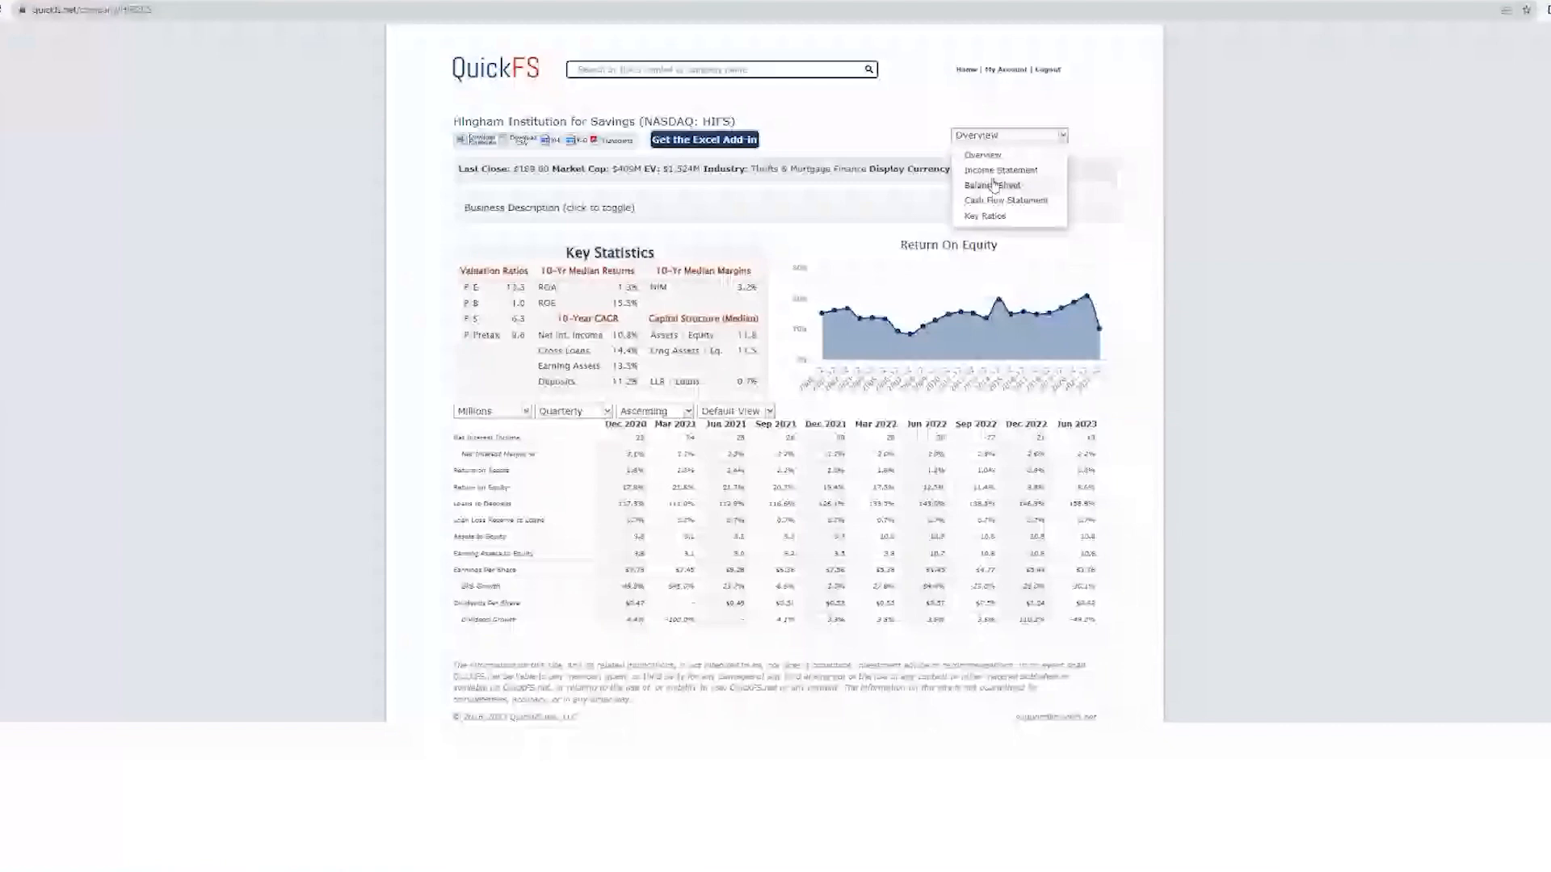
# Step: Switch Hingham's page back to the quarterly Balance Sheet to review shareholders' equity
pyautogui.click(990, 186)
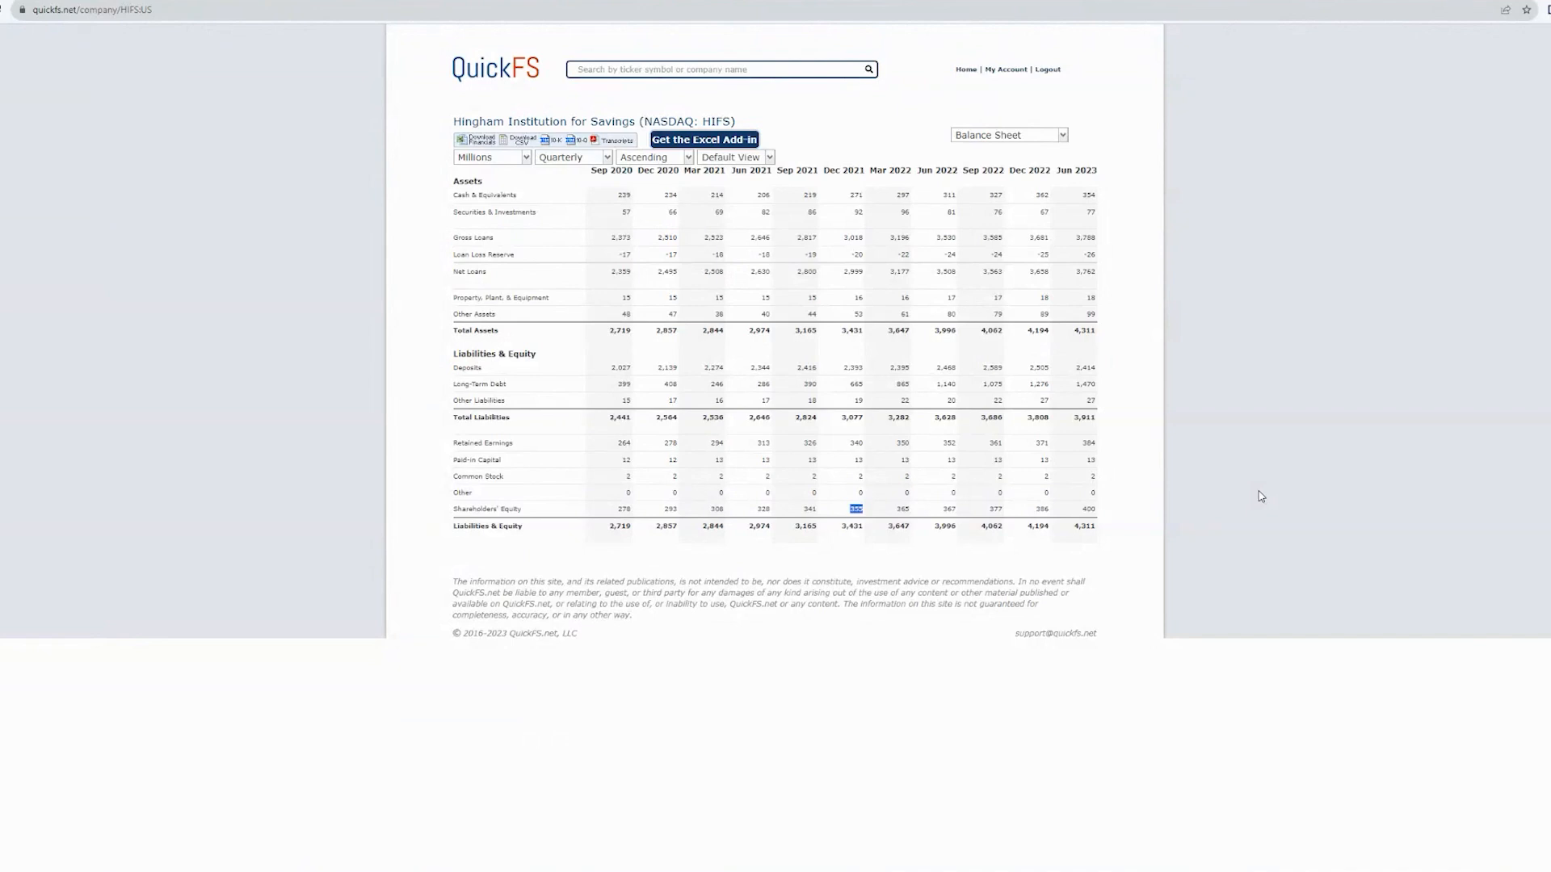
pyautogui.moveTo(1510, 485)
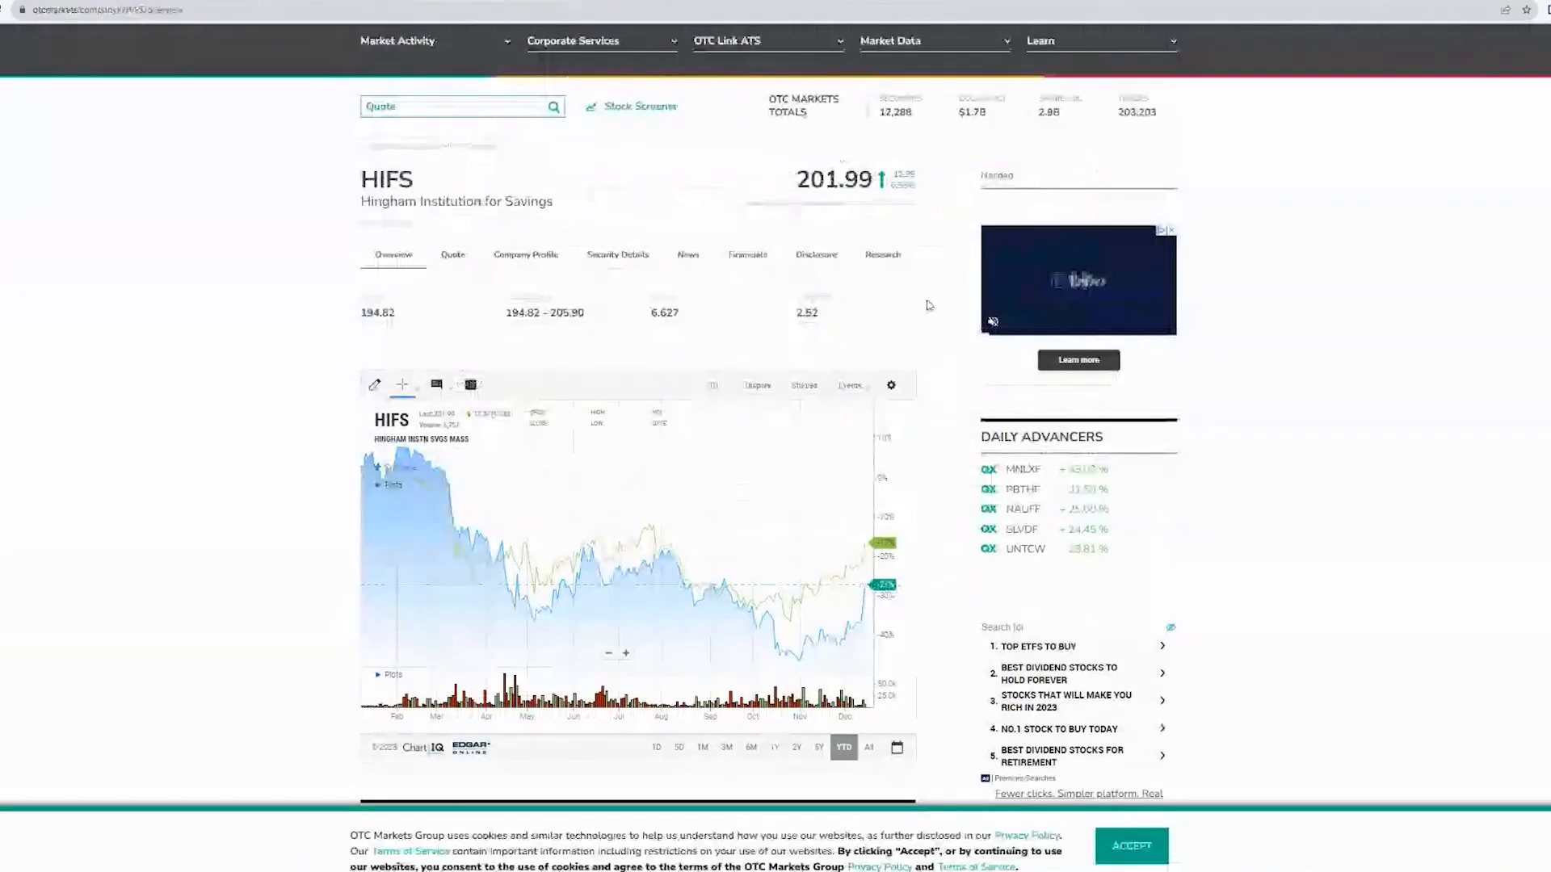
# Step: Show the five-year HIFS price chart, then search 'cfr' to load Cullen/Frost Bankers in QuickFS
pyautogui.click(817, 748)
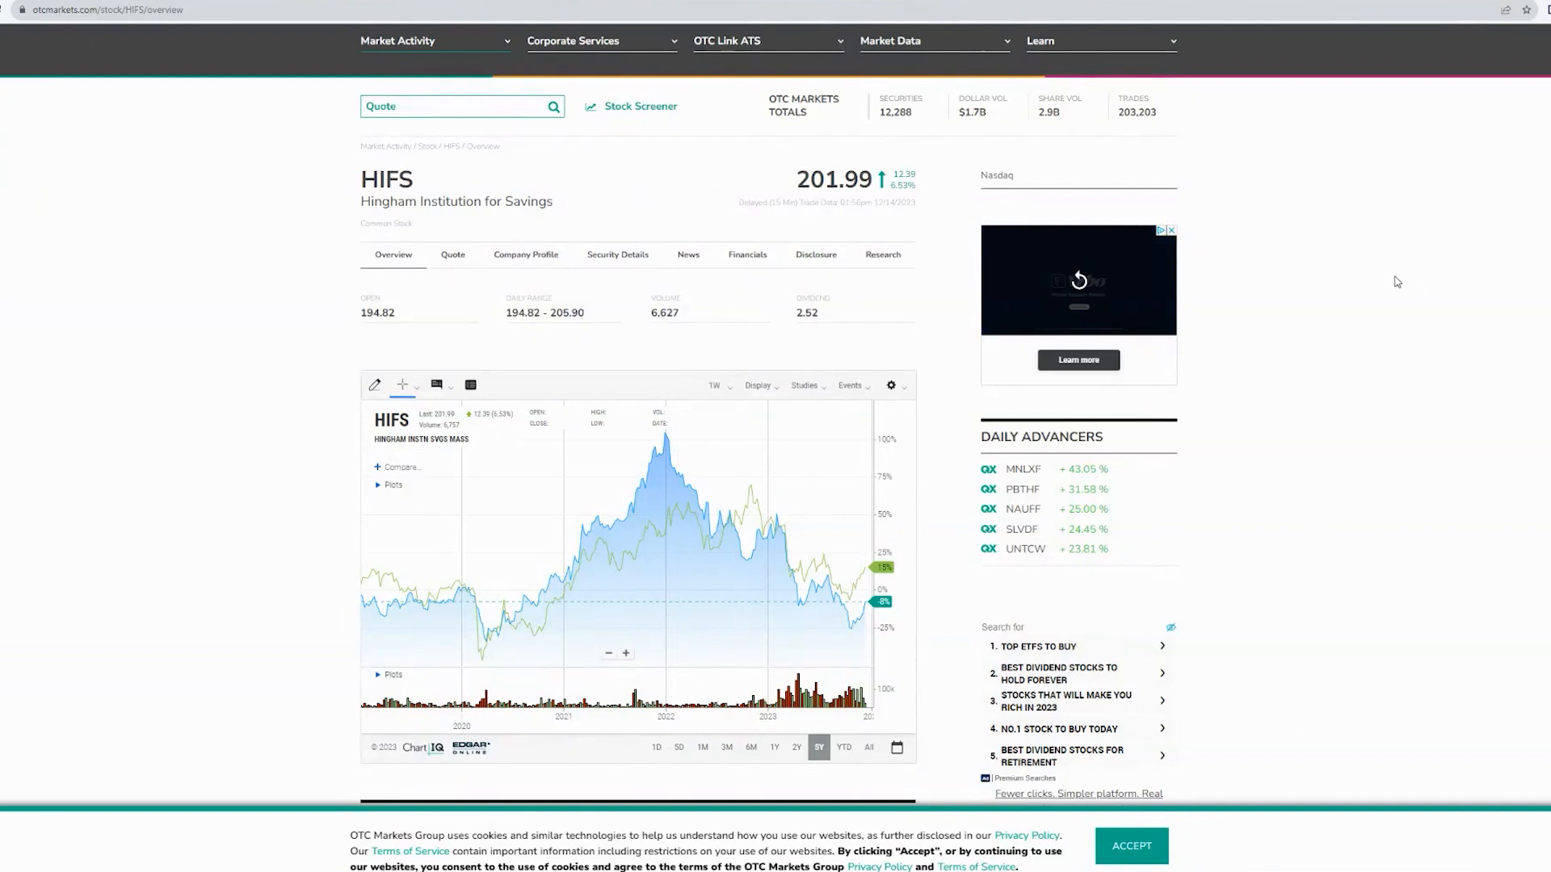
pyautogui.moveTo(1378, 311)
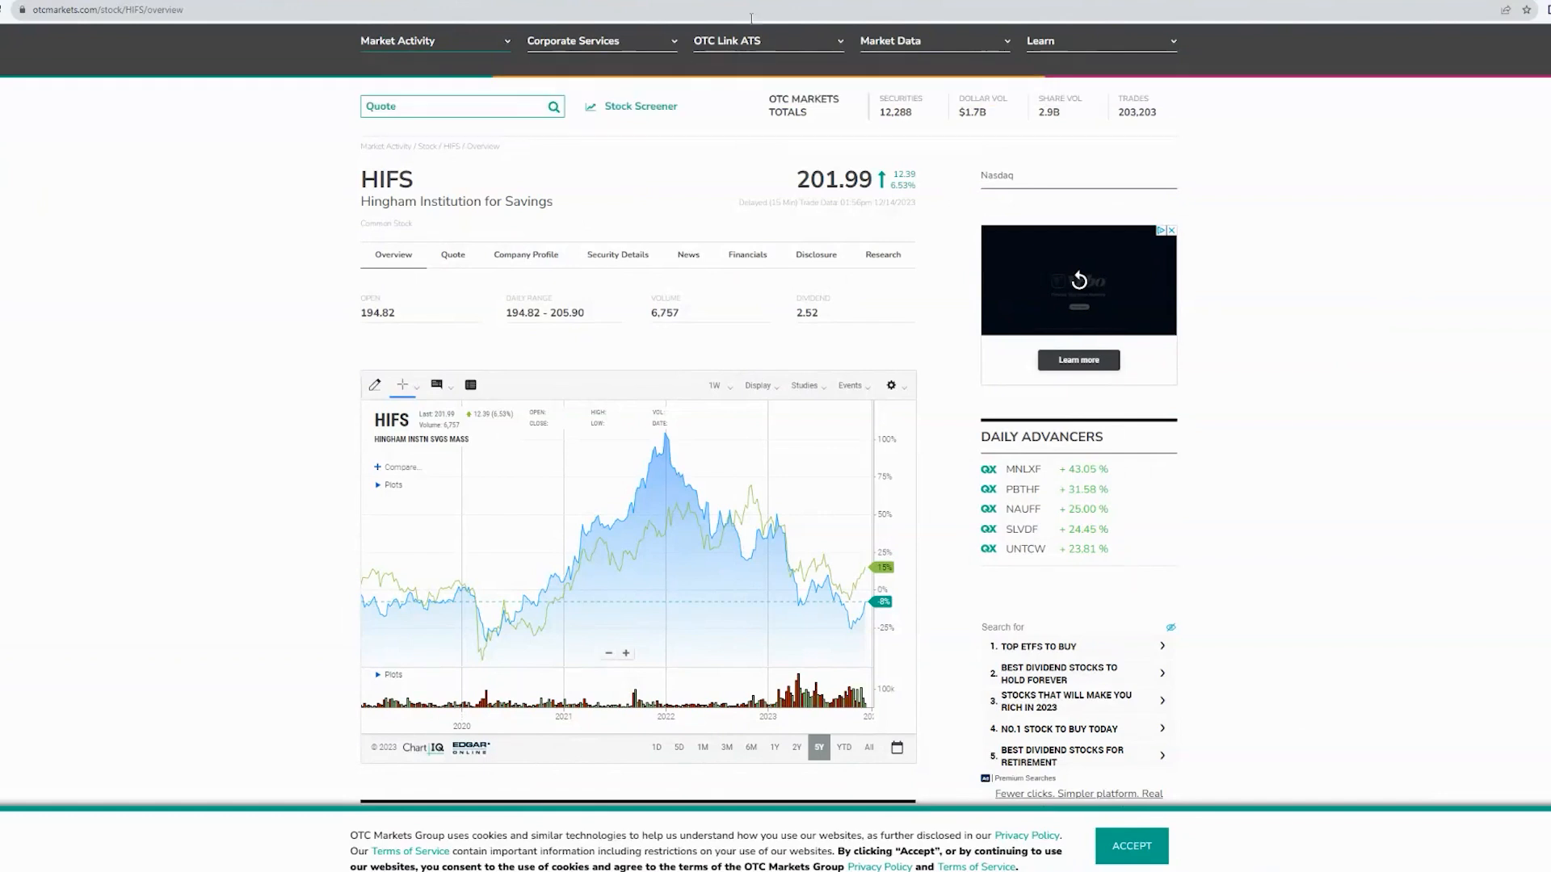
pyautogui.moveTo(191, 160)
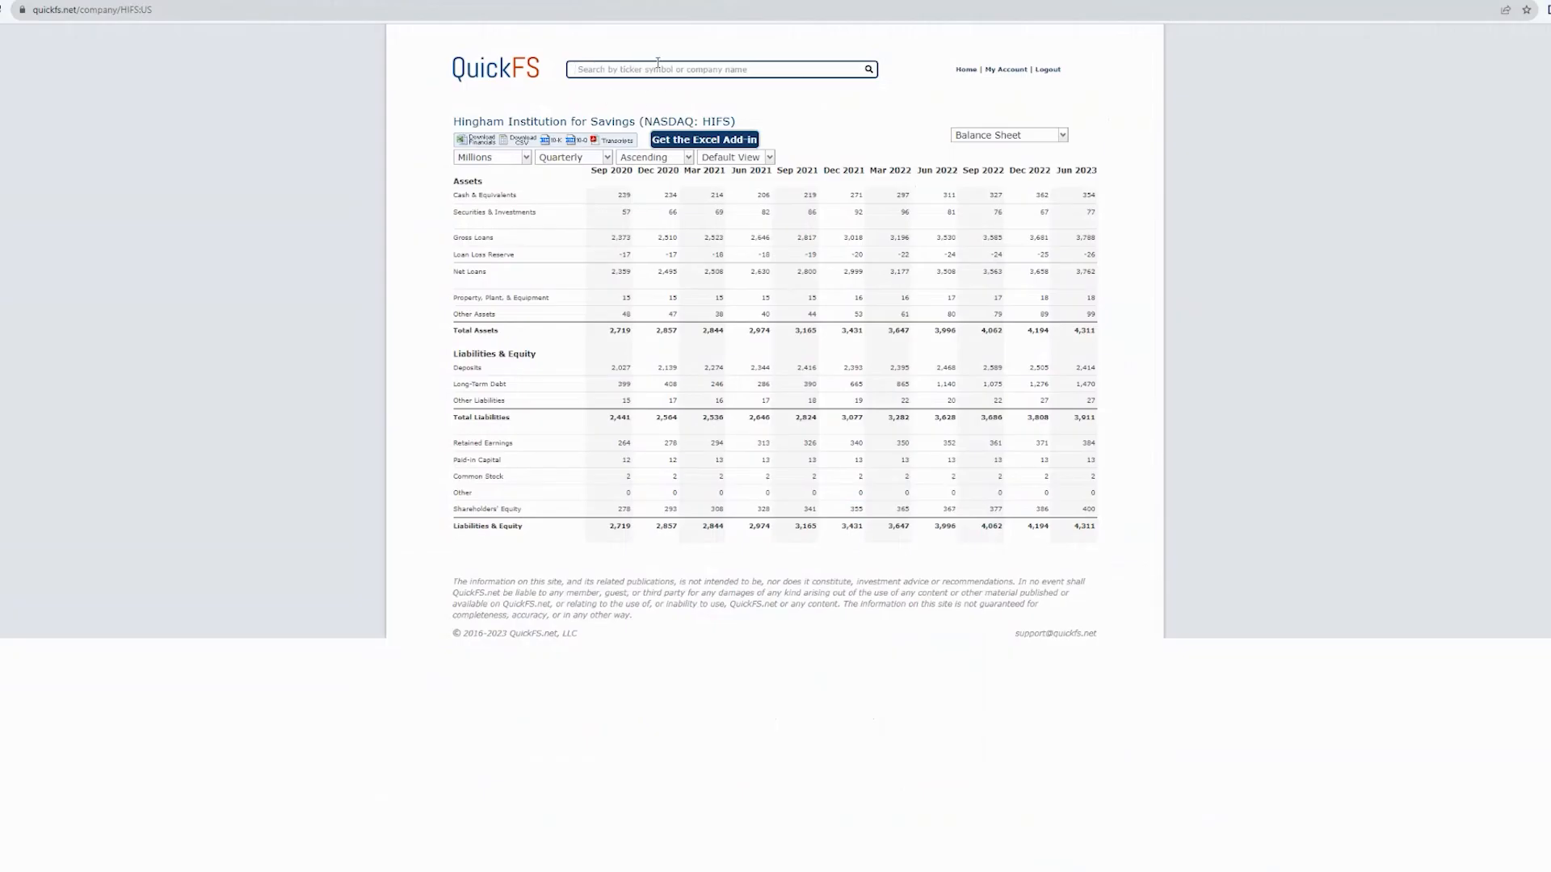
pyautogui.write('cfr')
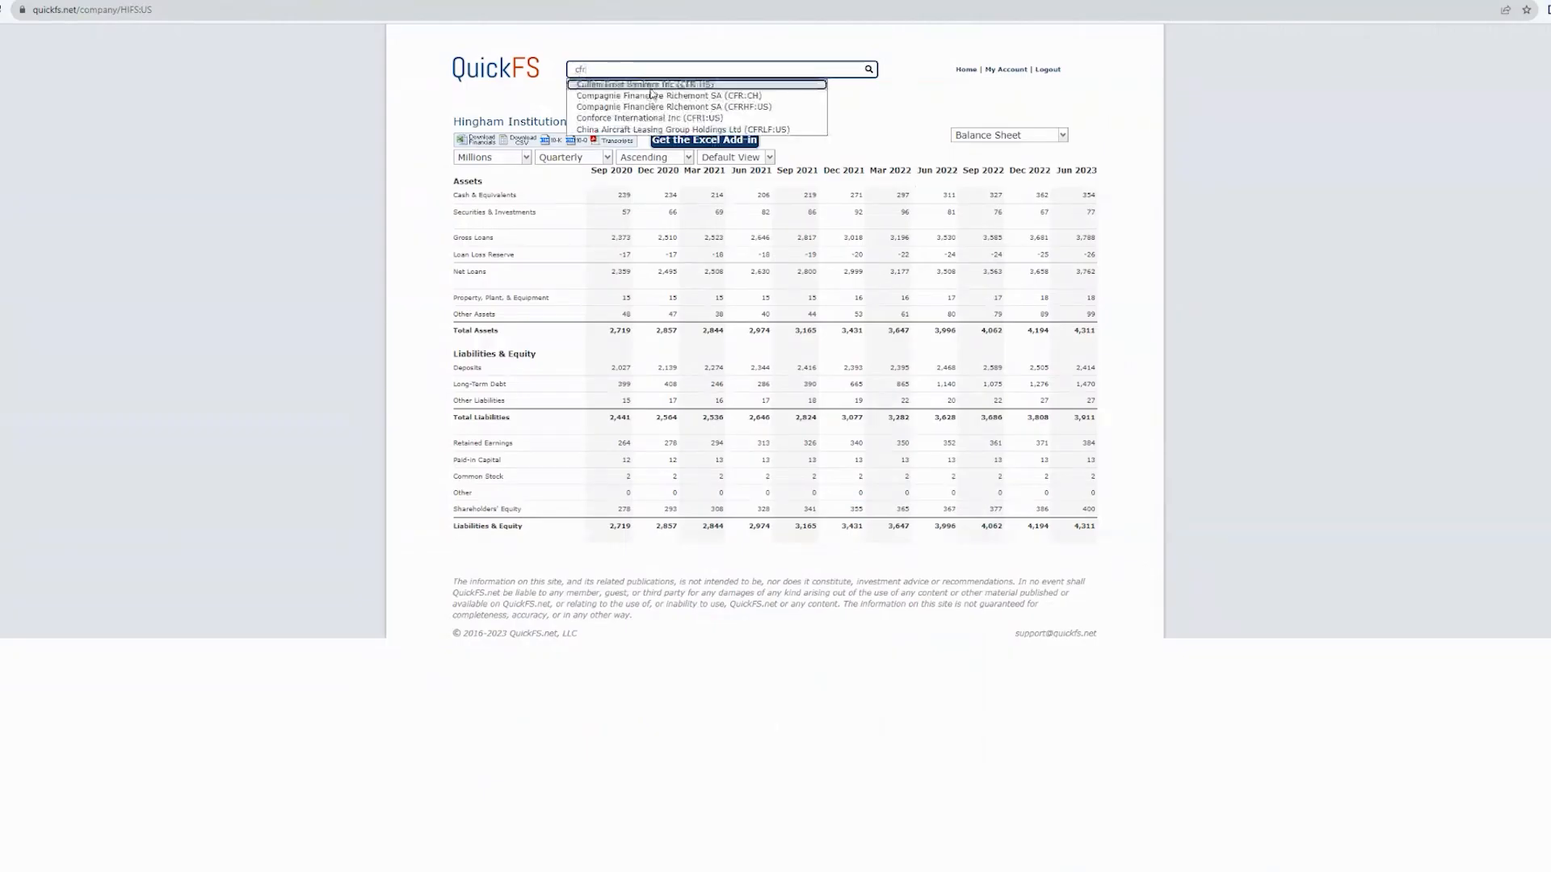
pyautogui.click(643, 83)
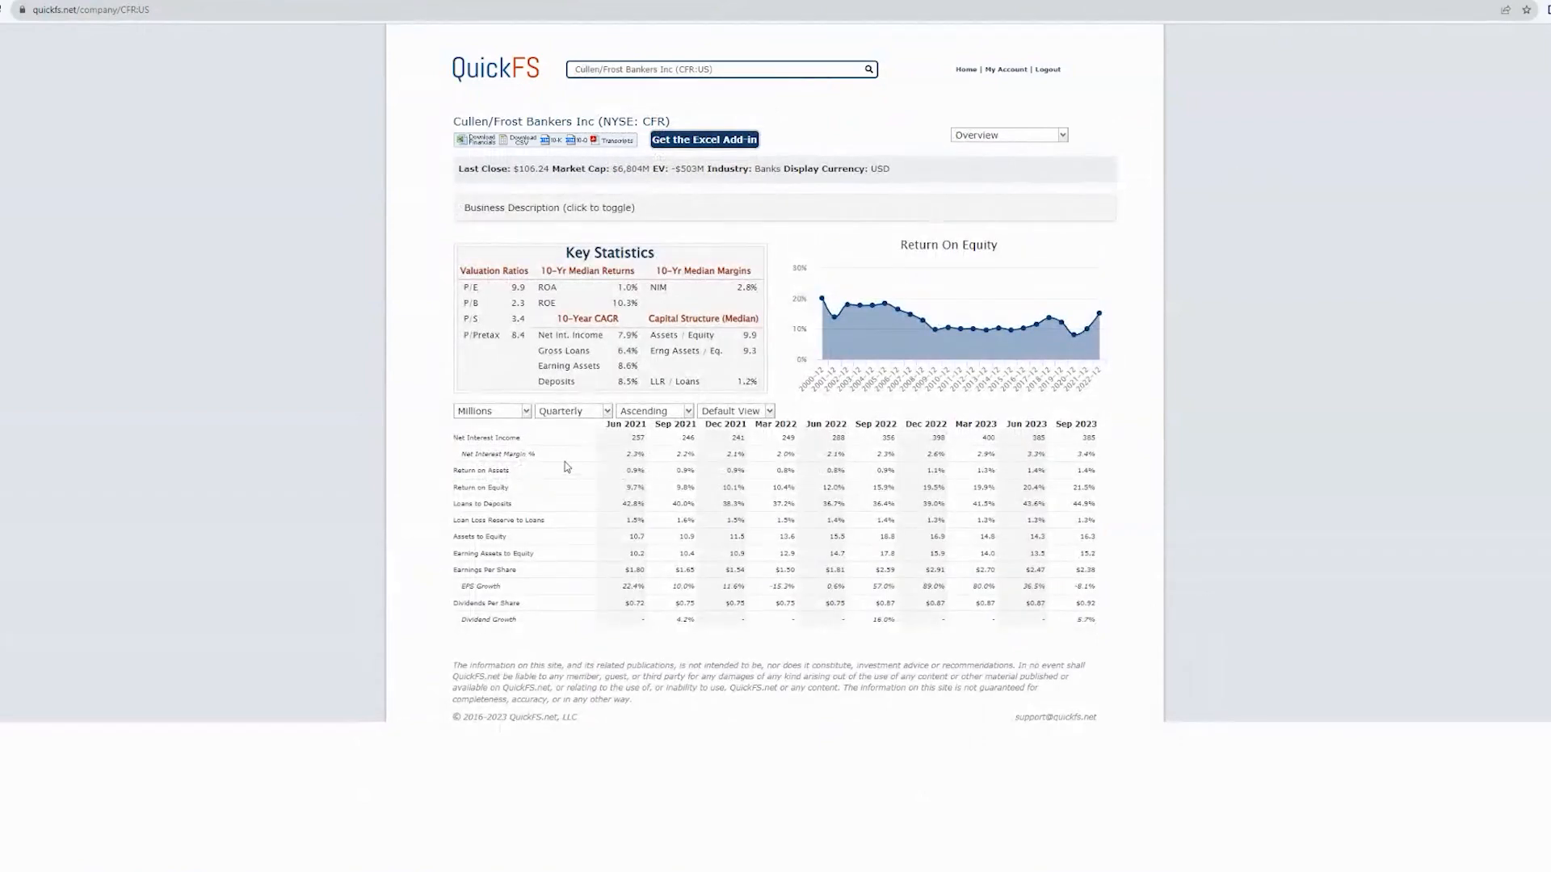
pyautogui.moveTo(578, 465)
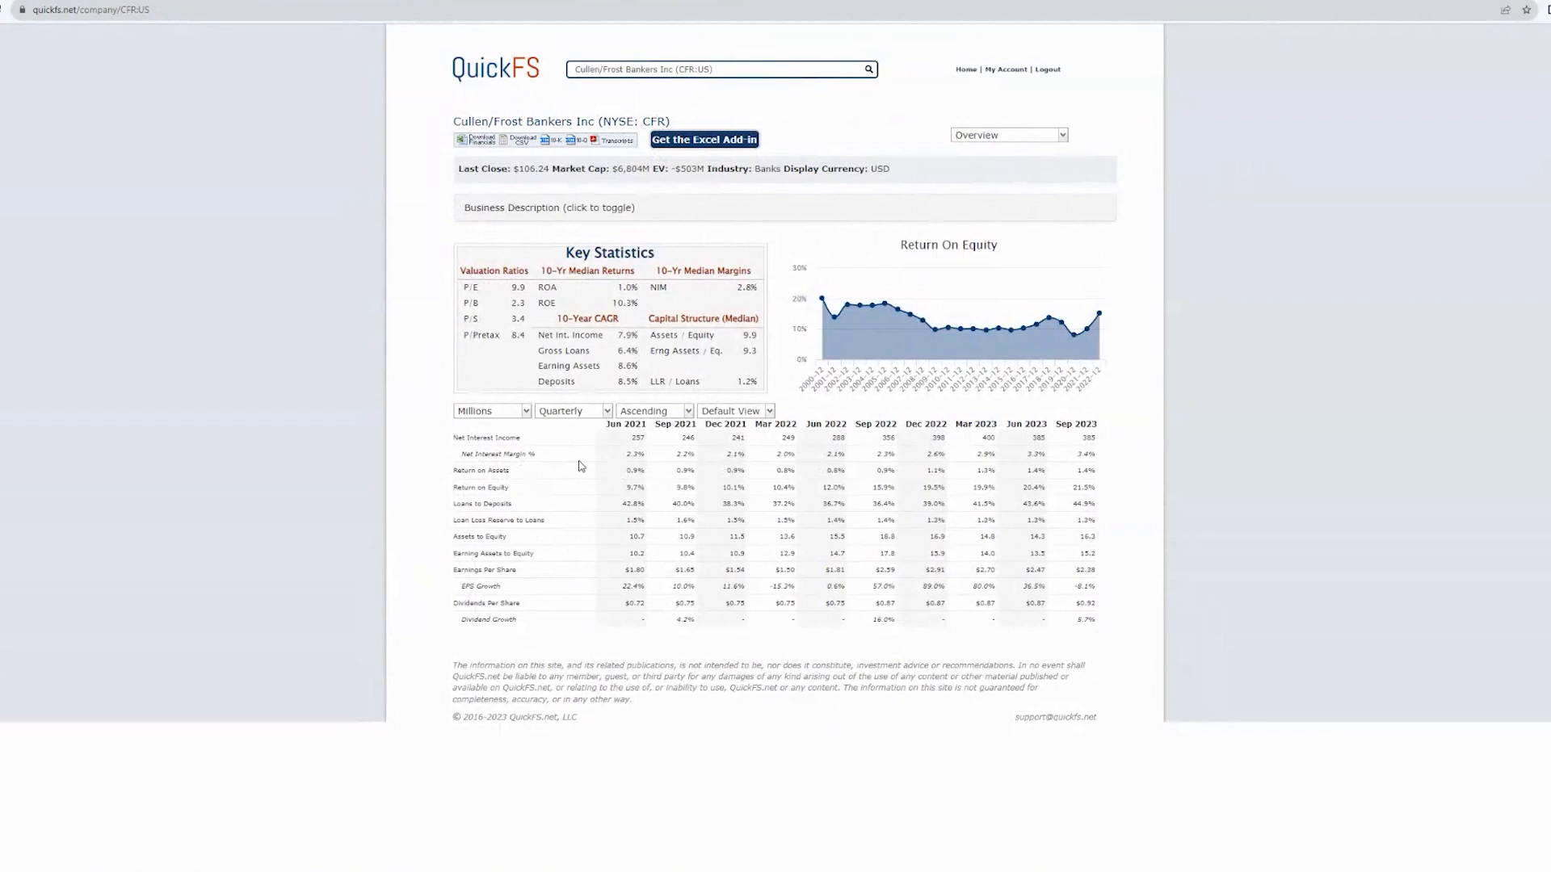
pyautogui.moveTo(1193, 456)
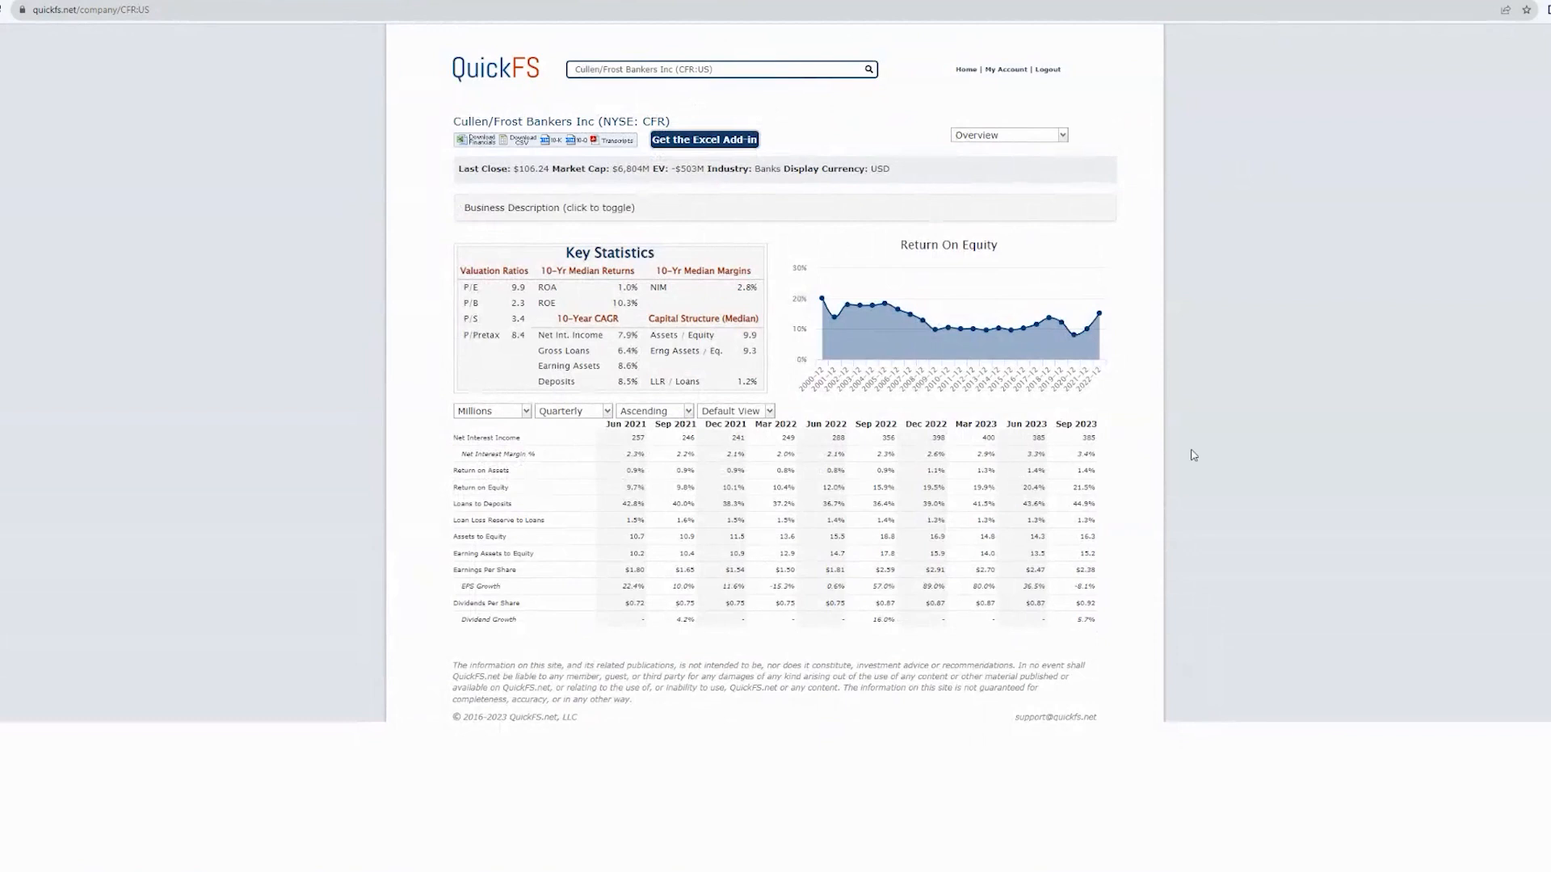
pyautogui.moveTo(1184, 449)
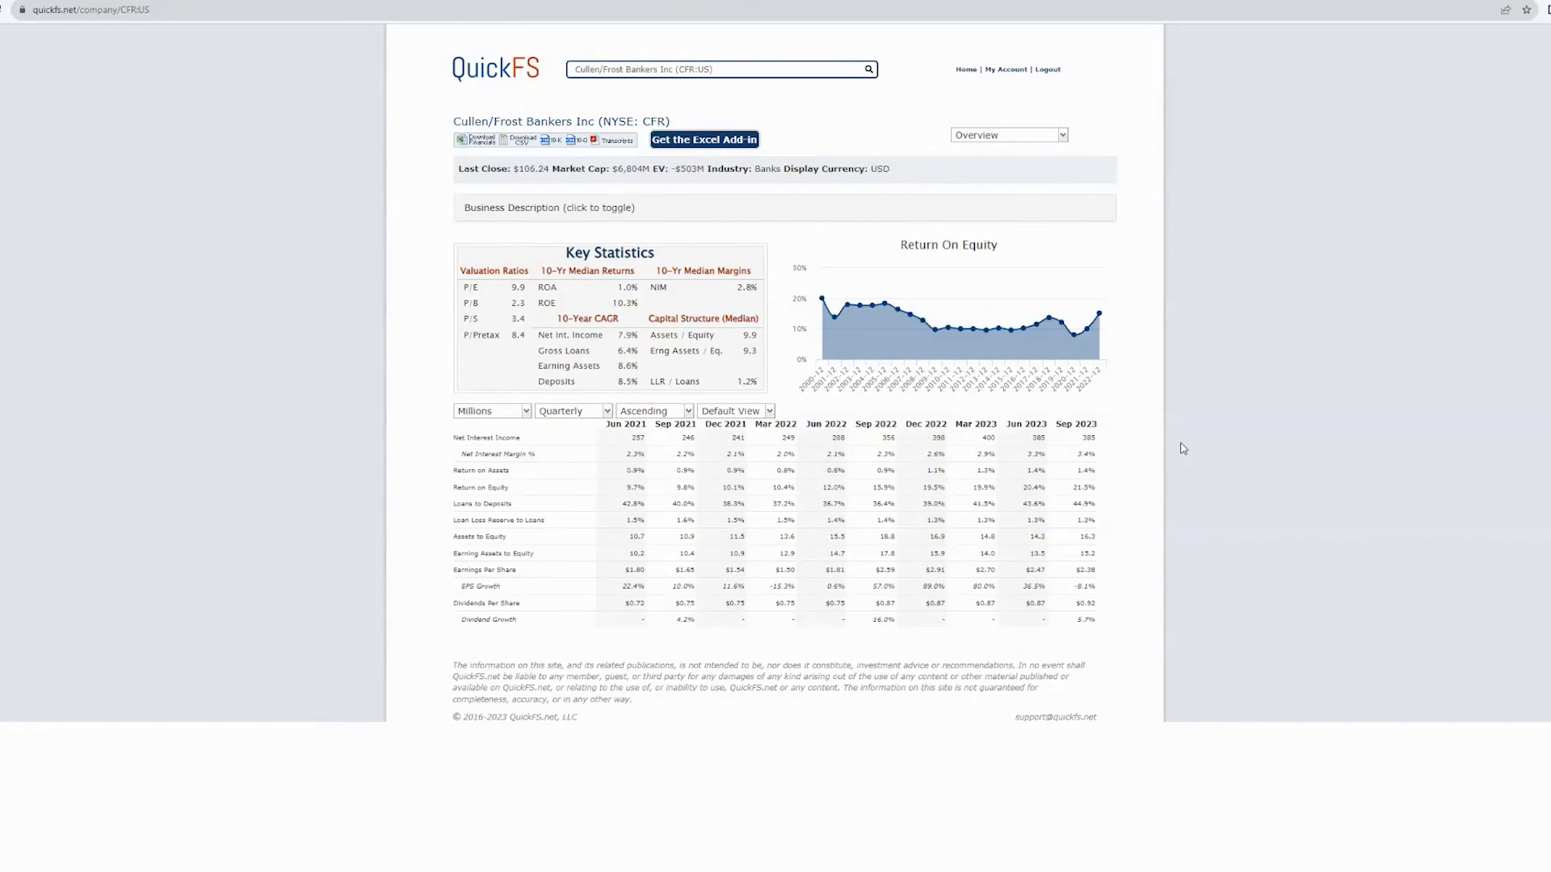
pyautogui.moveTo(1163, 470)
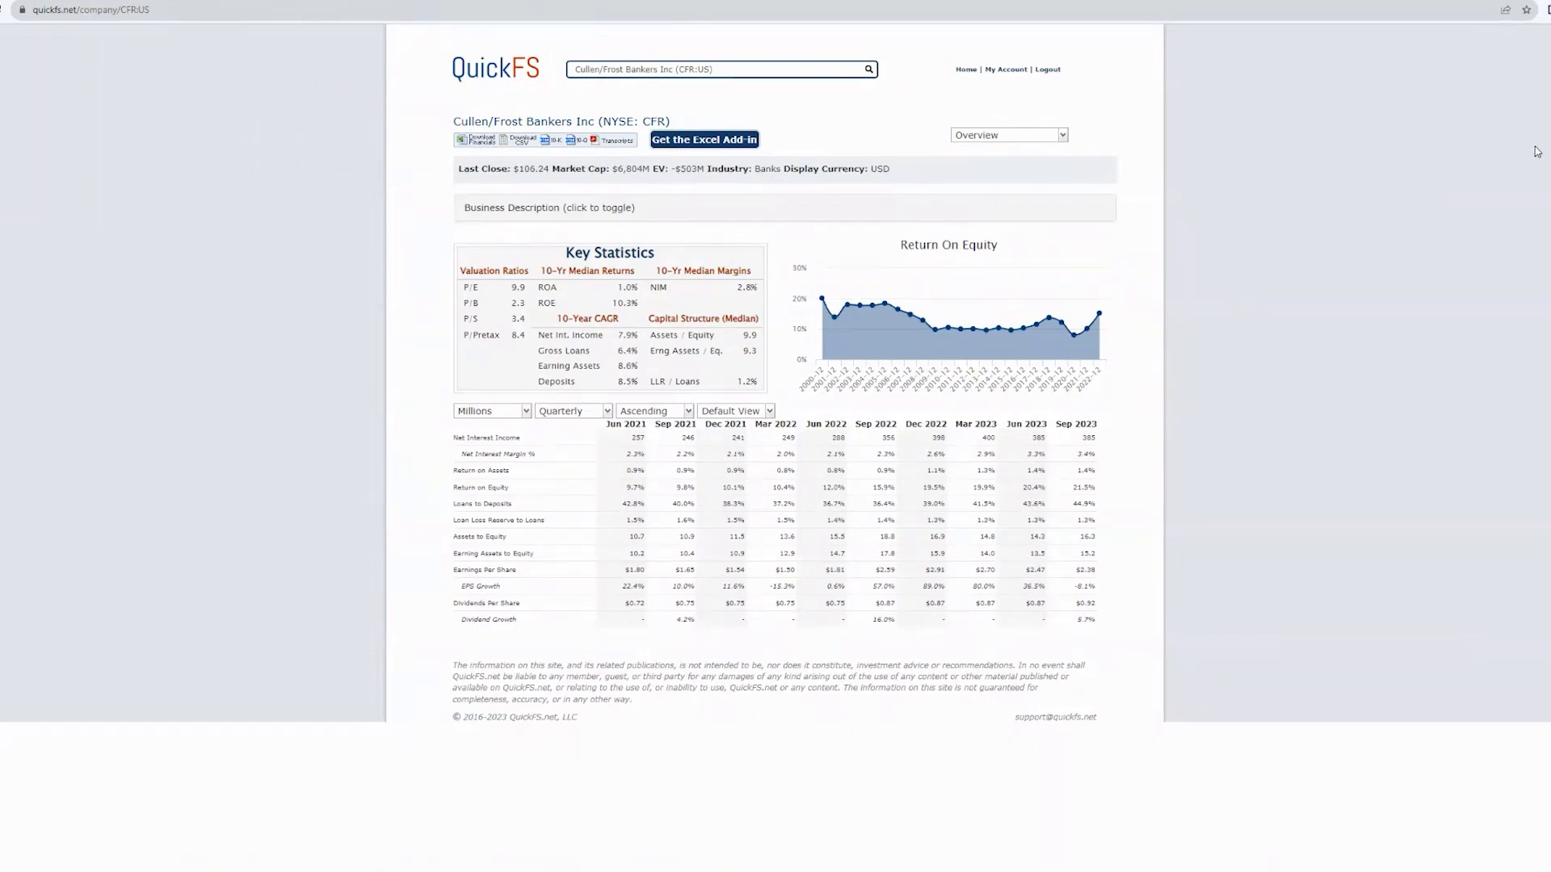
pyautogui.moveTo(1513, 149)
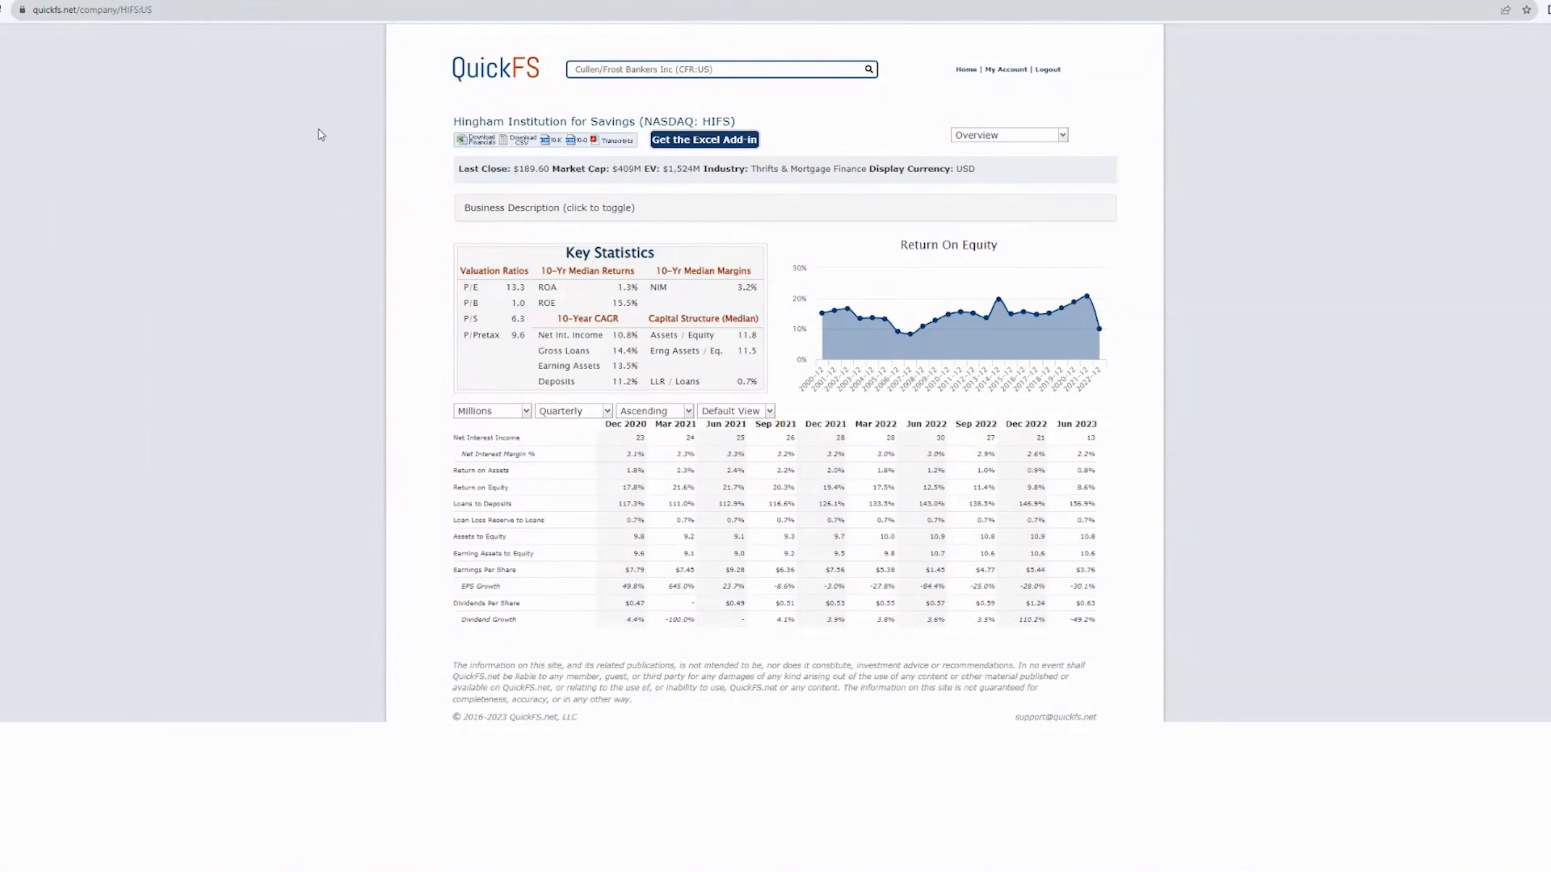
pyautogui.moveTo(315, 129)
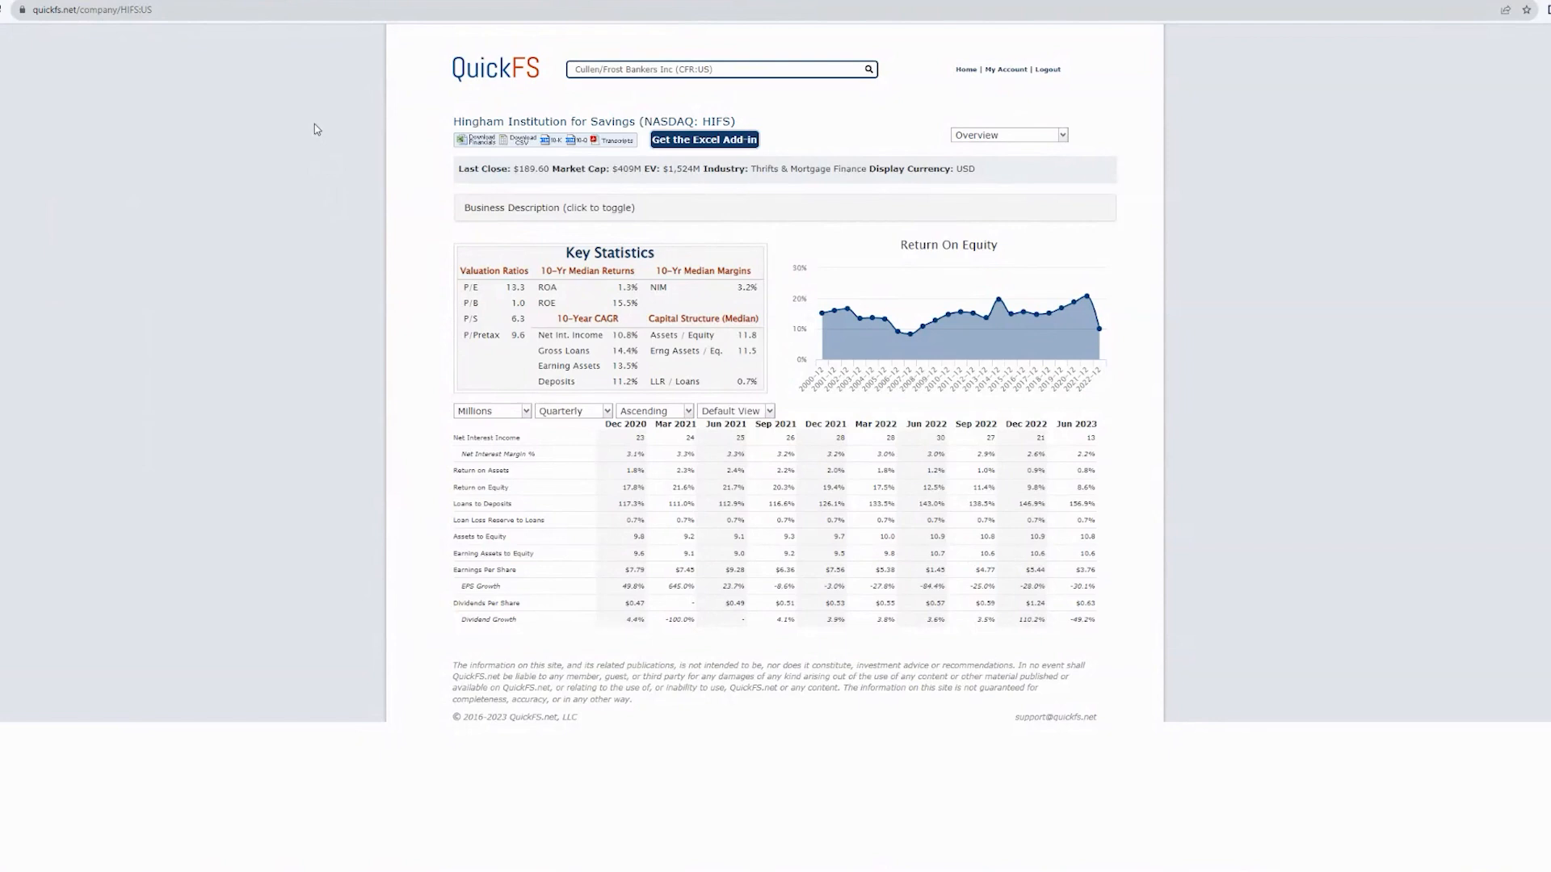
pyautogui.moveTo(311, 147)
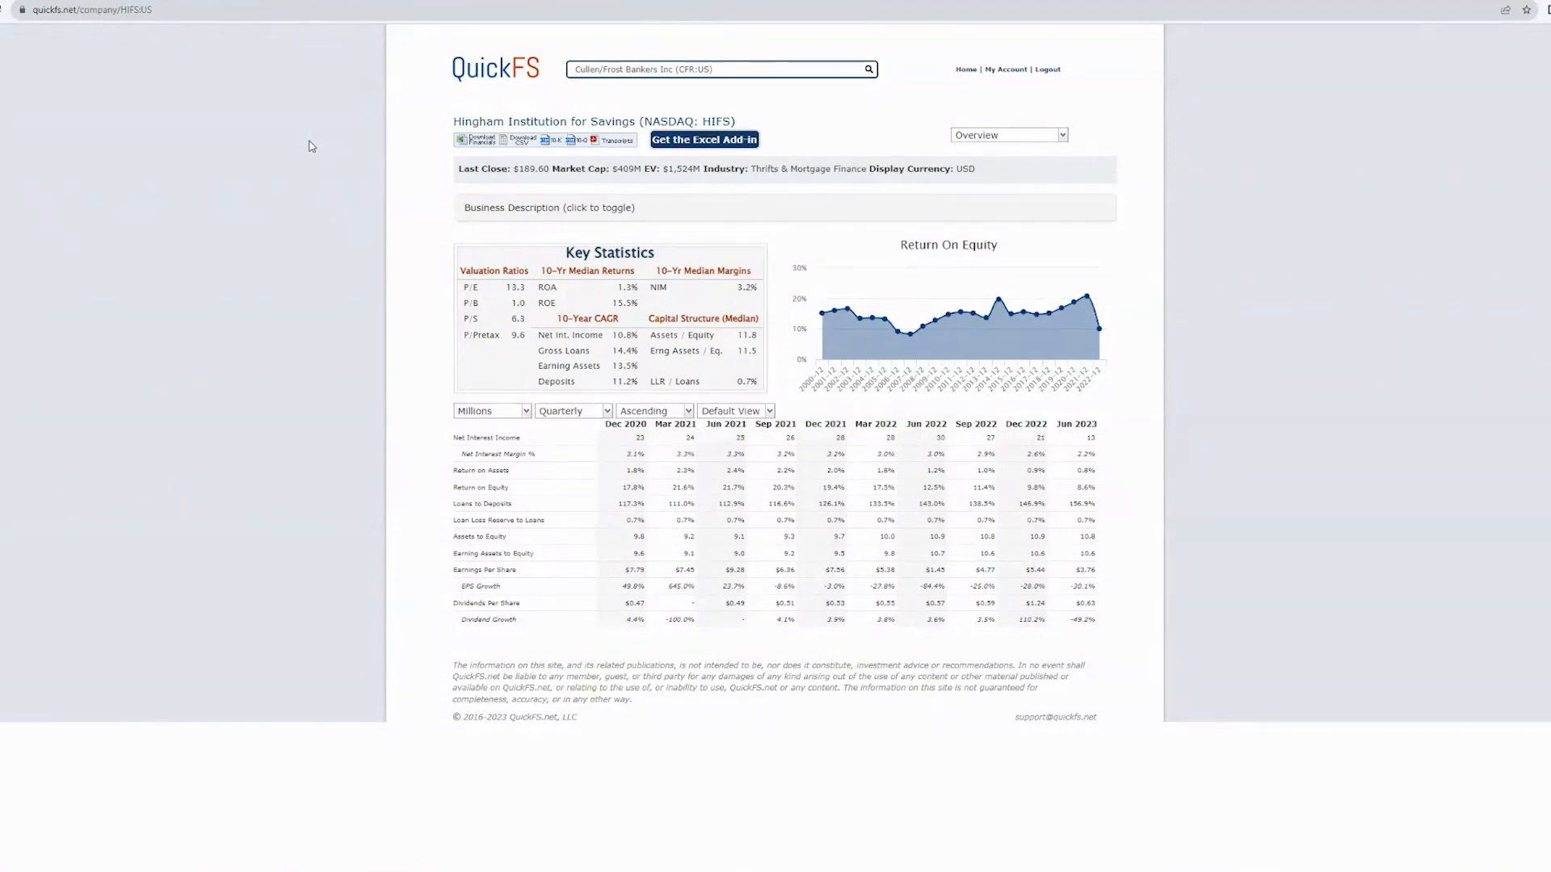
pyautogui.moveTo(354, 188)
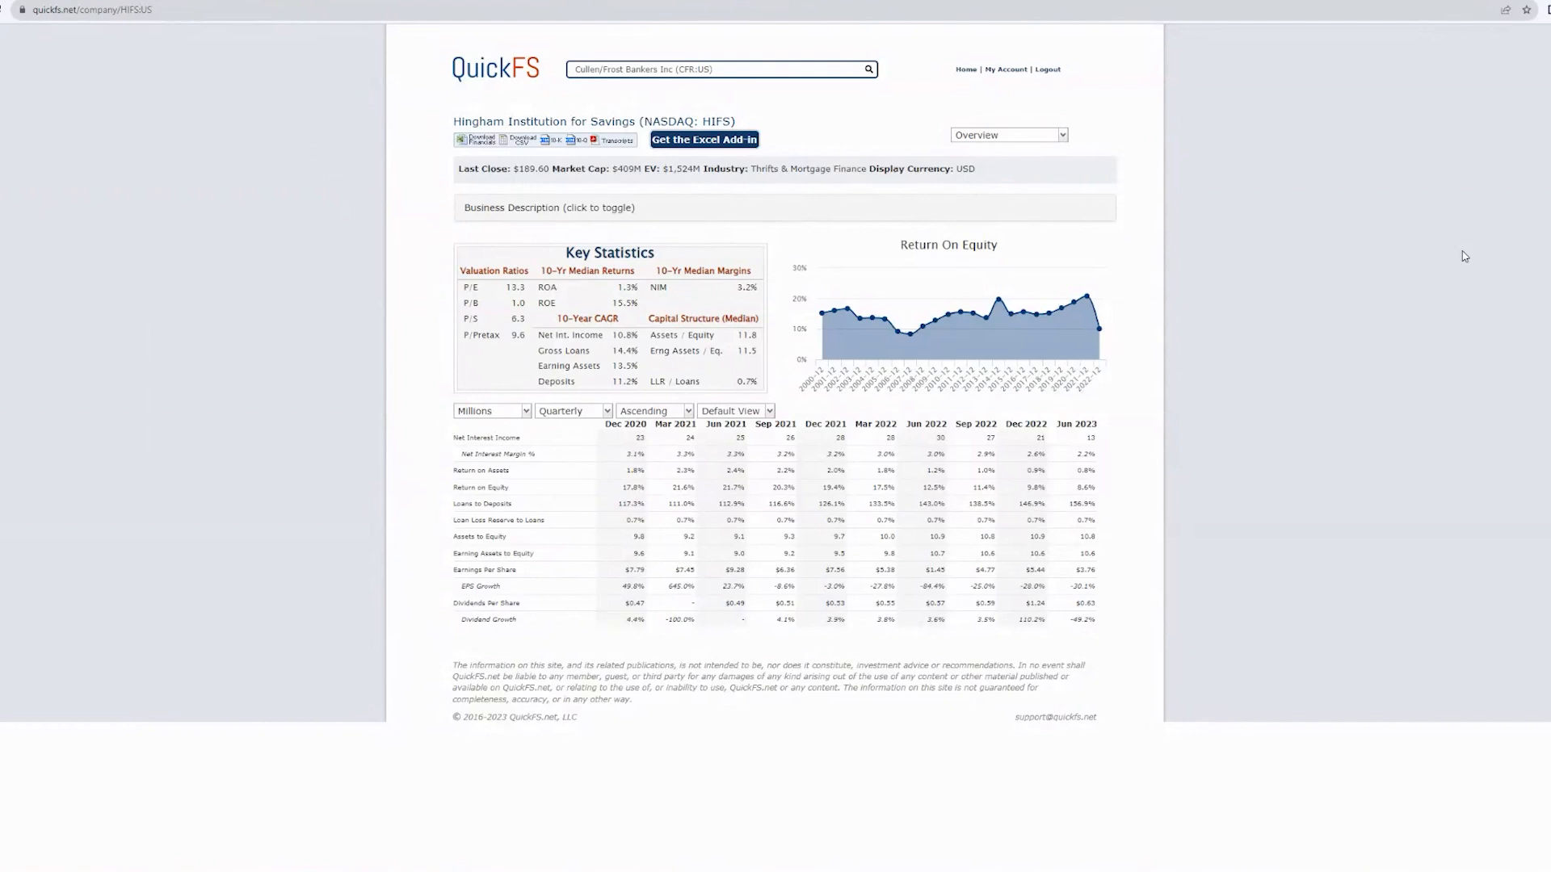
# Step: Change Hingham's metrics period from Quarterly to Annual
pyautogui.click(572, 411)
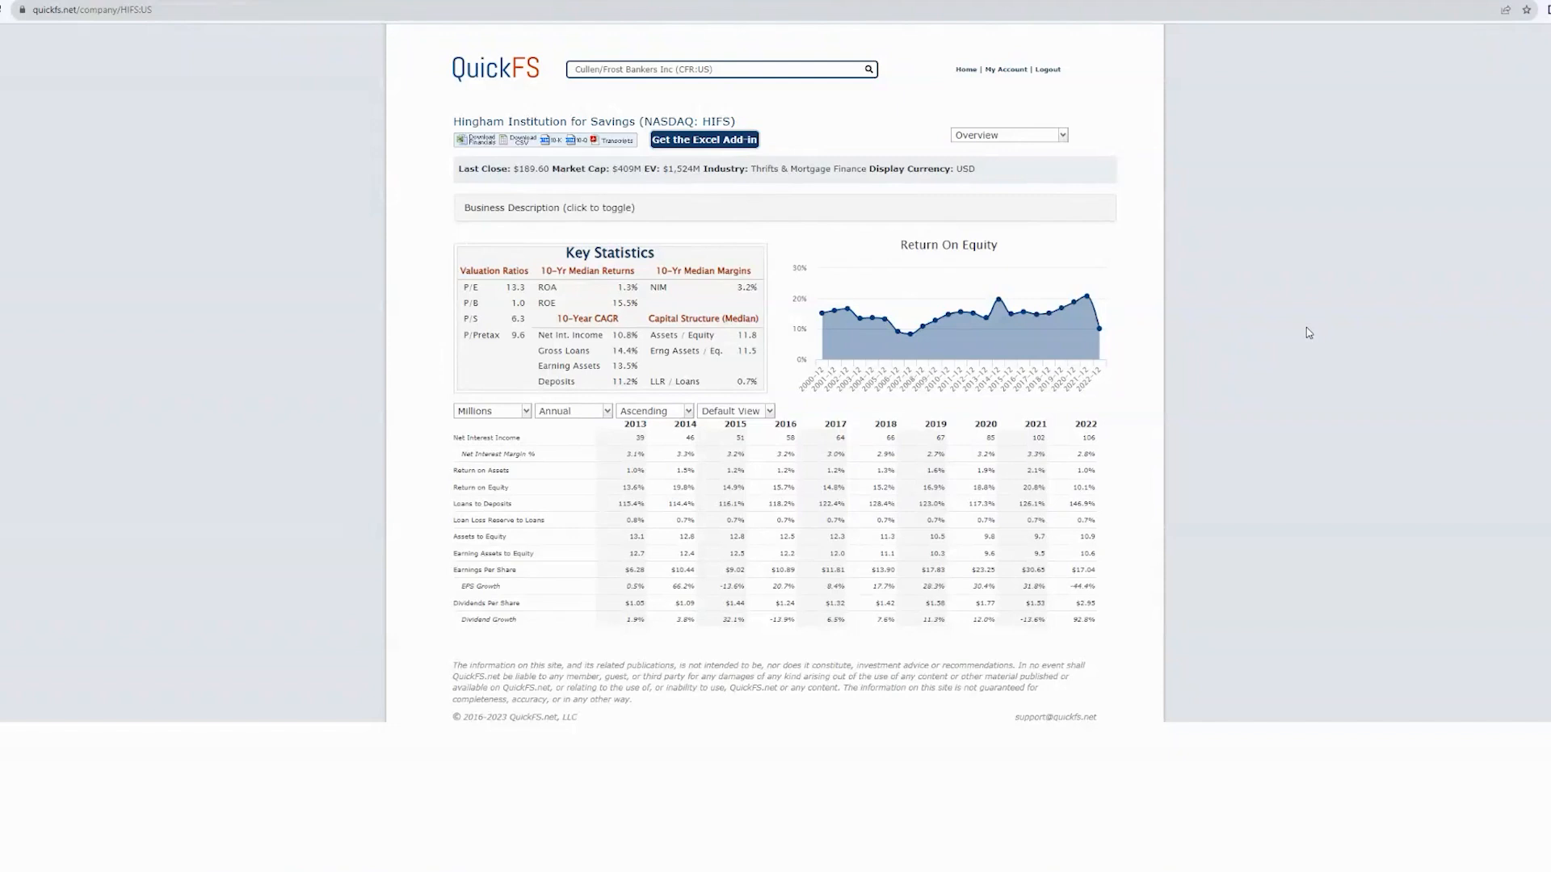
pyautogui.moveTo(1307, 333)
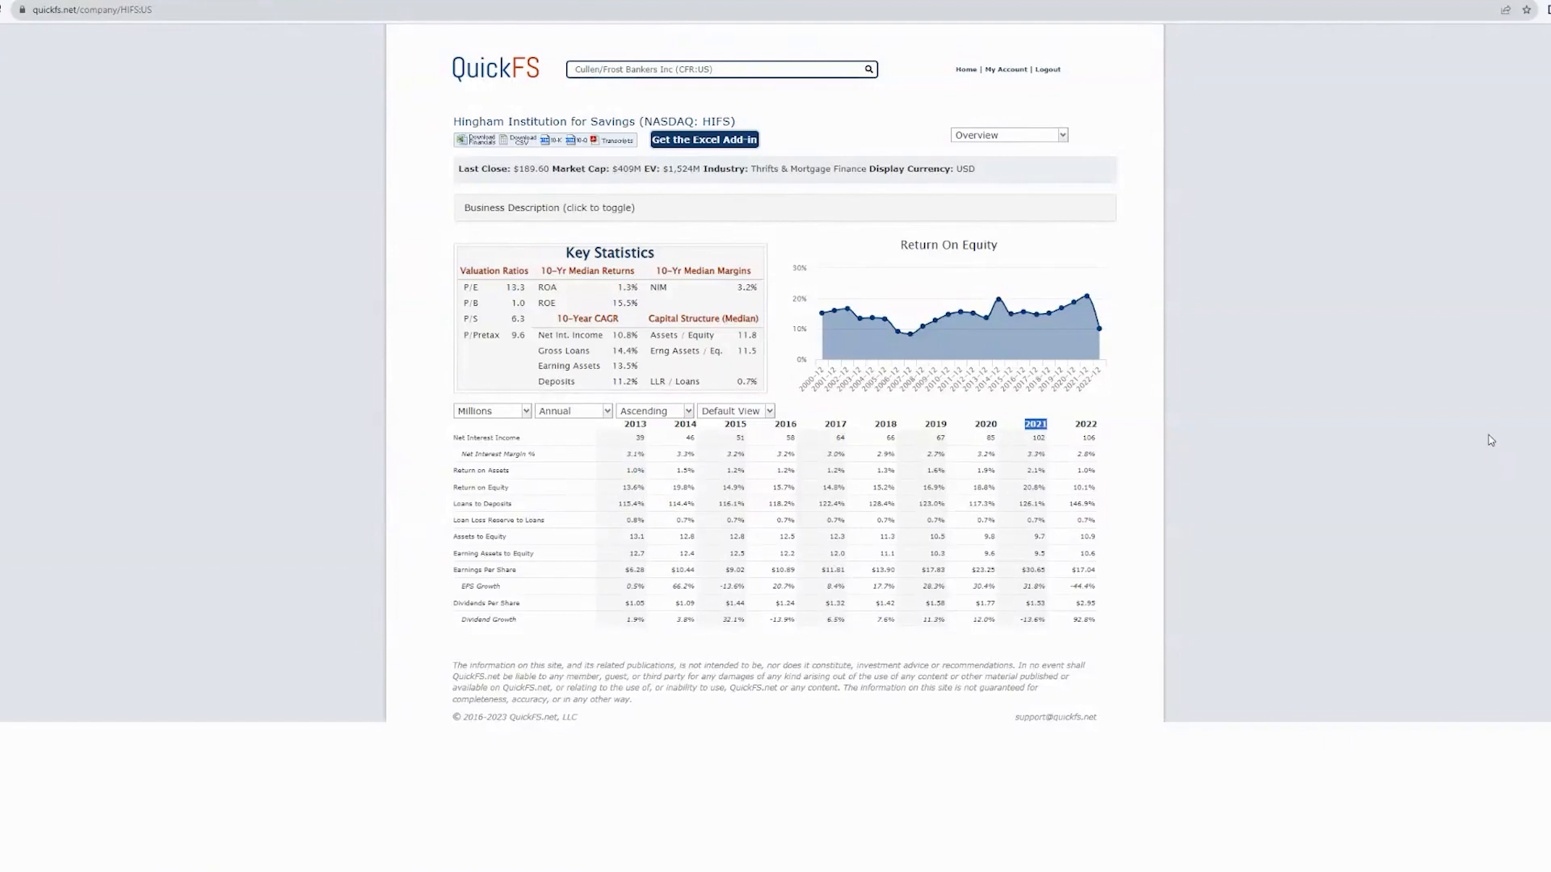
pyautogui.moveTo(1454, 467)
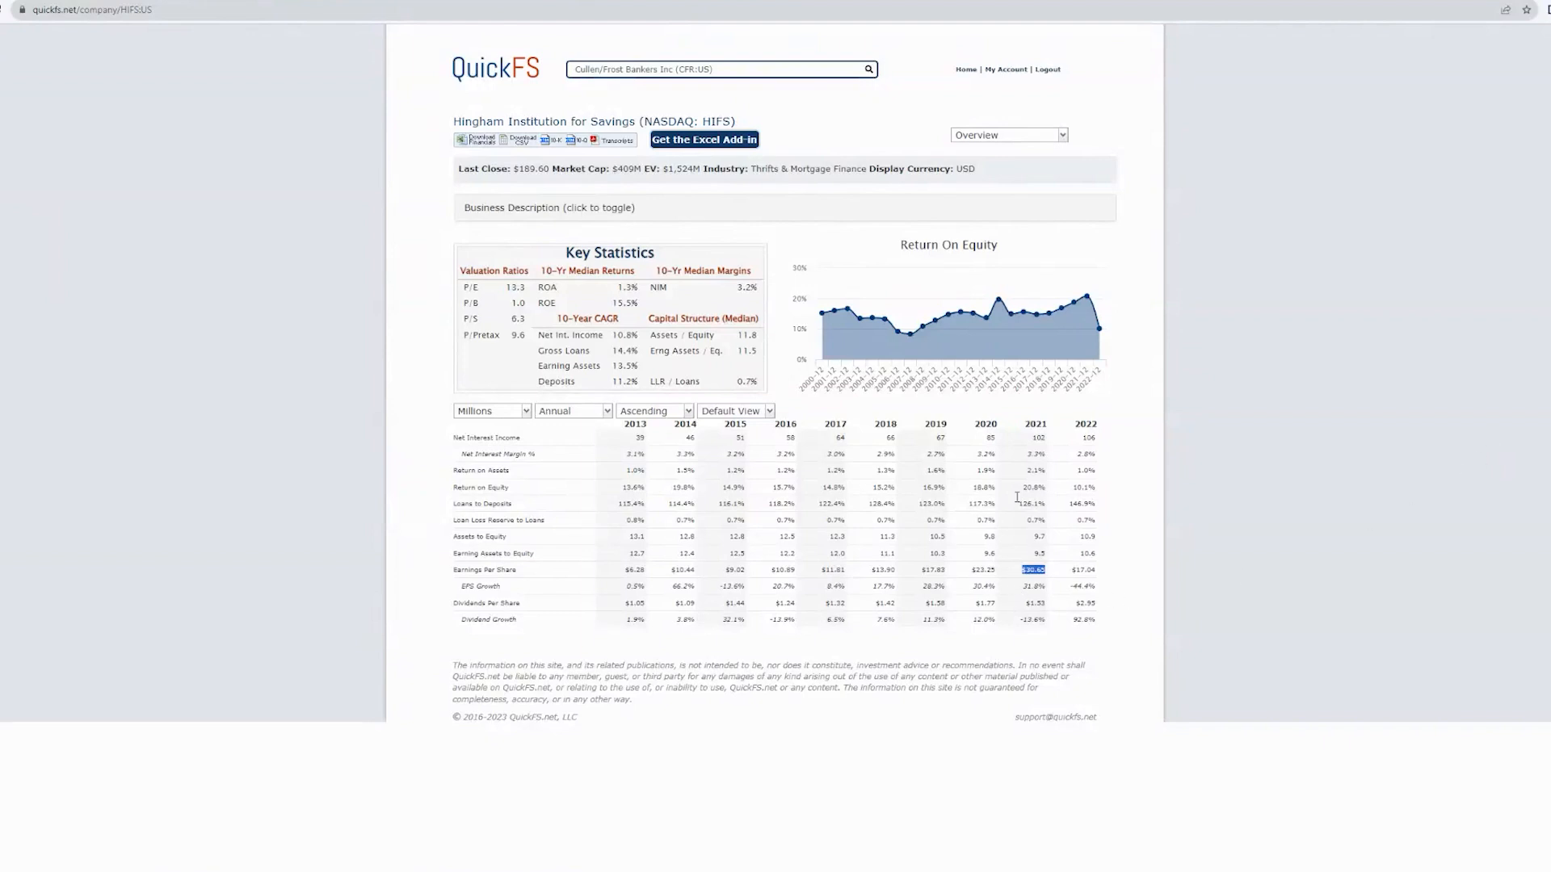
# Step: Switch Hingham's page to the annual Income Statement
pyautogui.click(1006, 134)
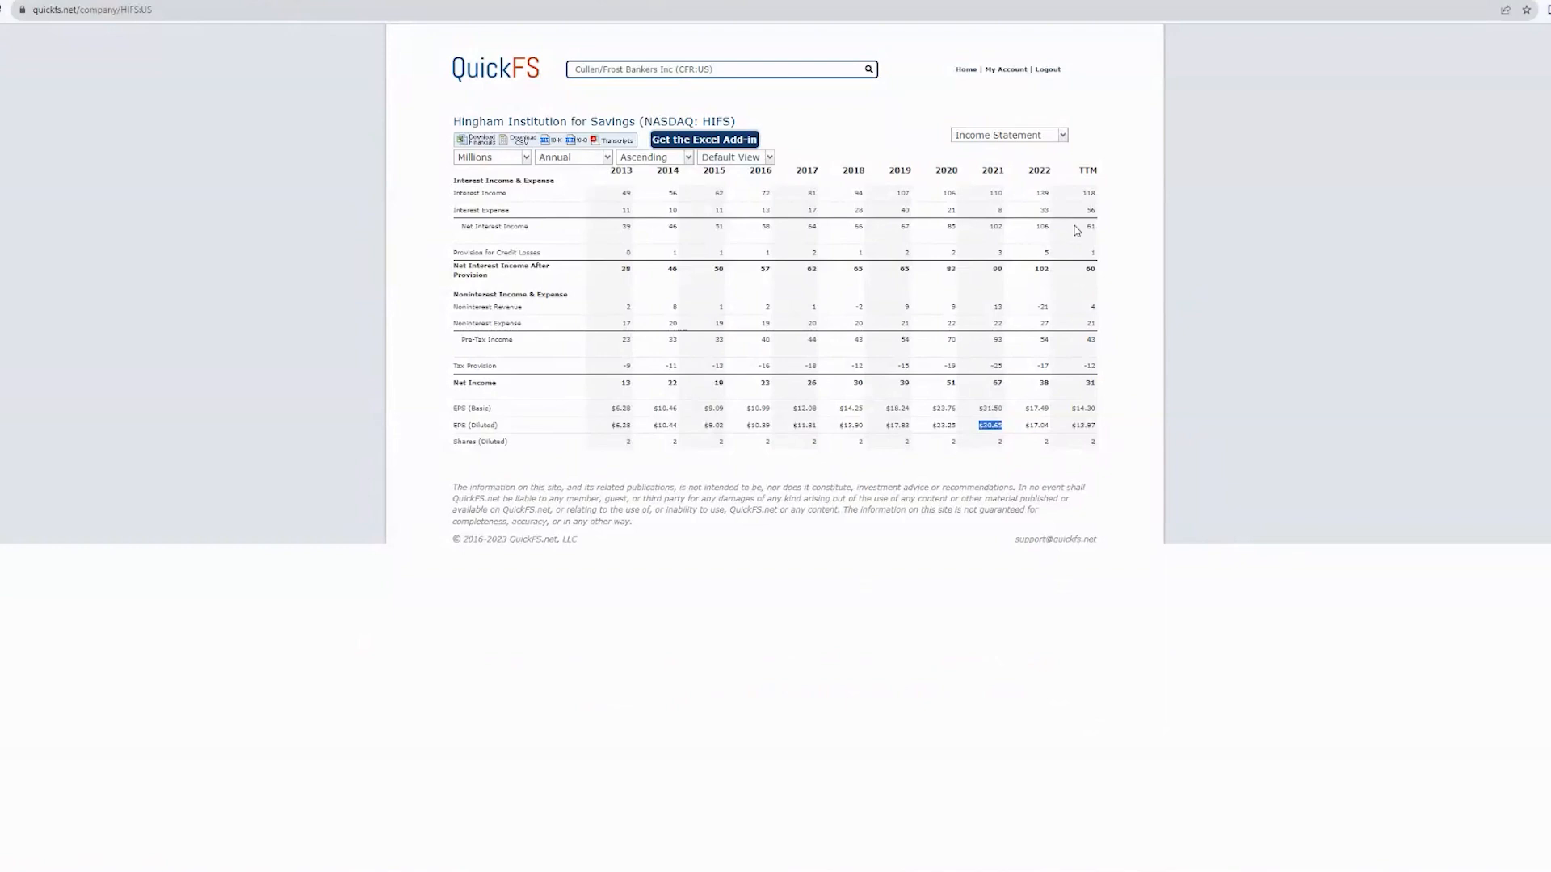
# Step: Return Hingham's QuickFS page to the Overview with annual metrics
pyautogui.click(1007, 134)
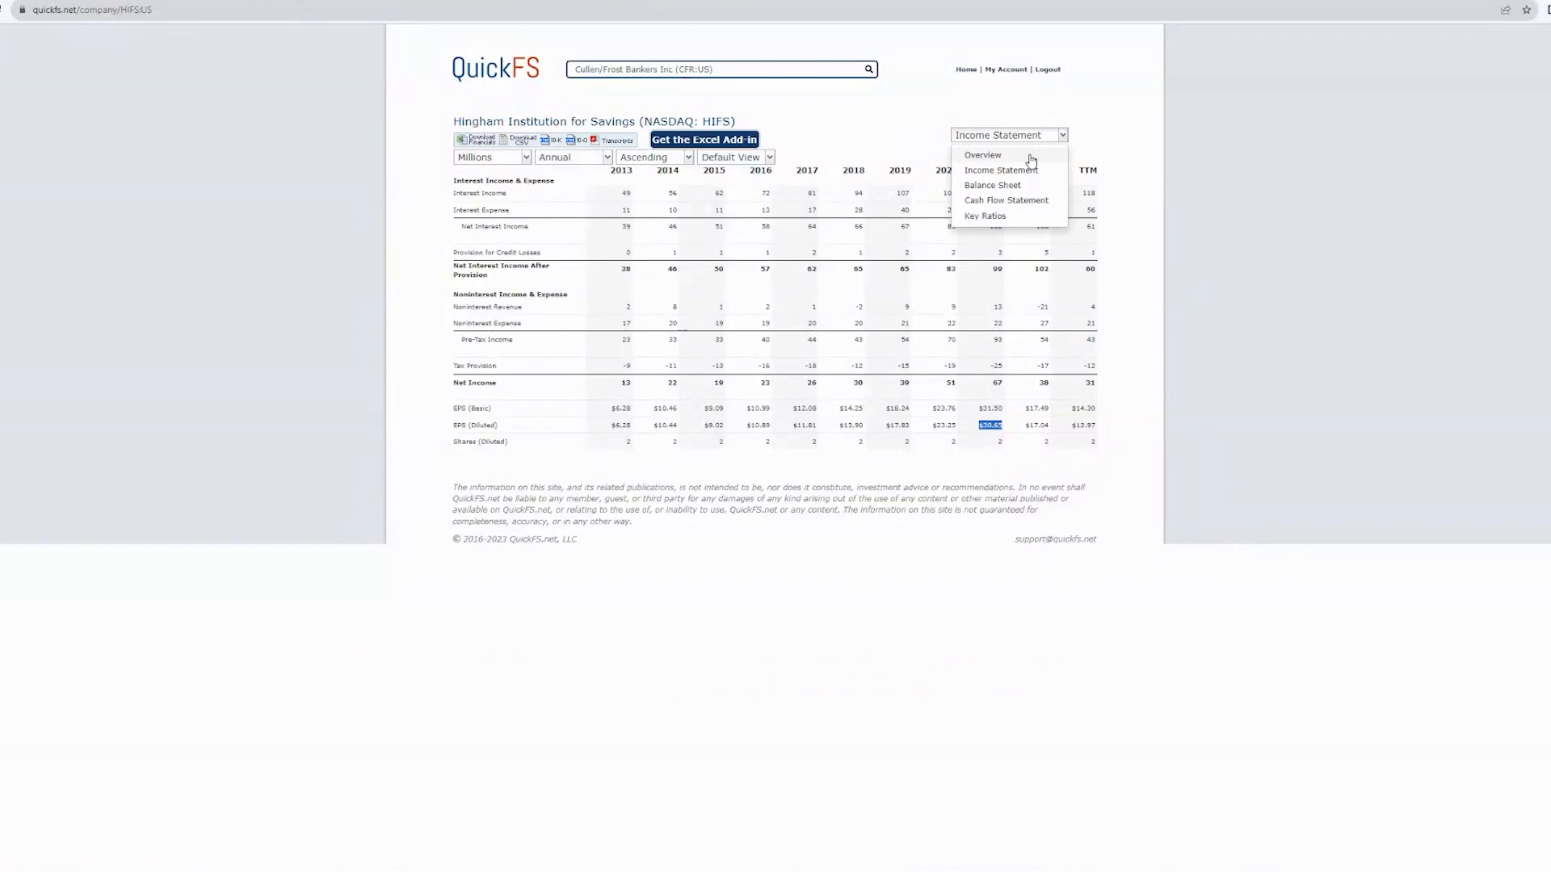
pyautogui.click(983, 155)
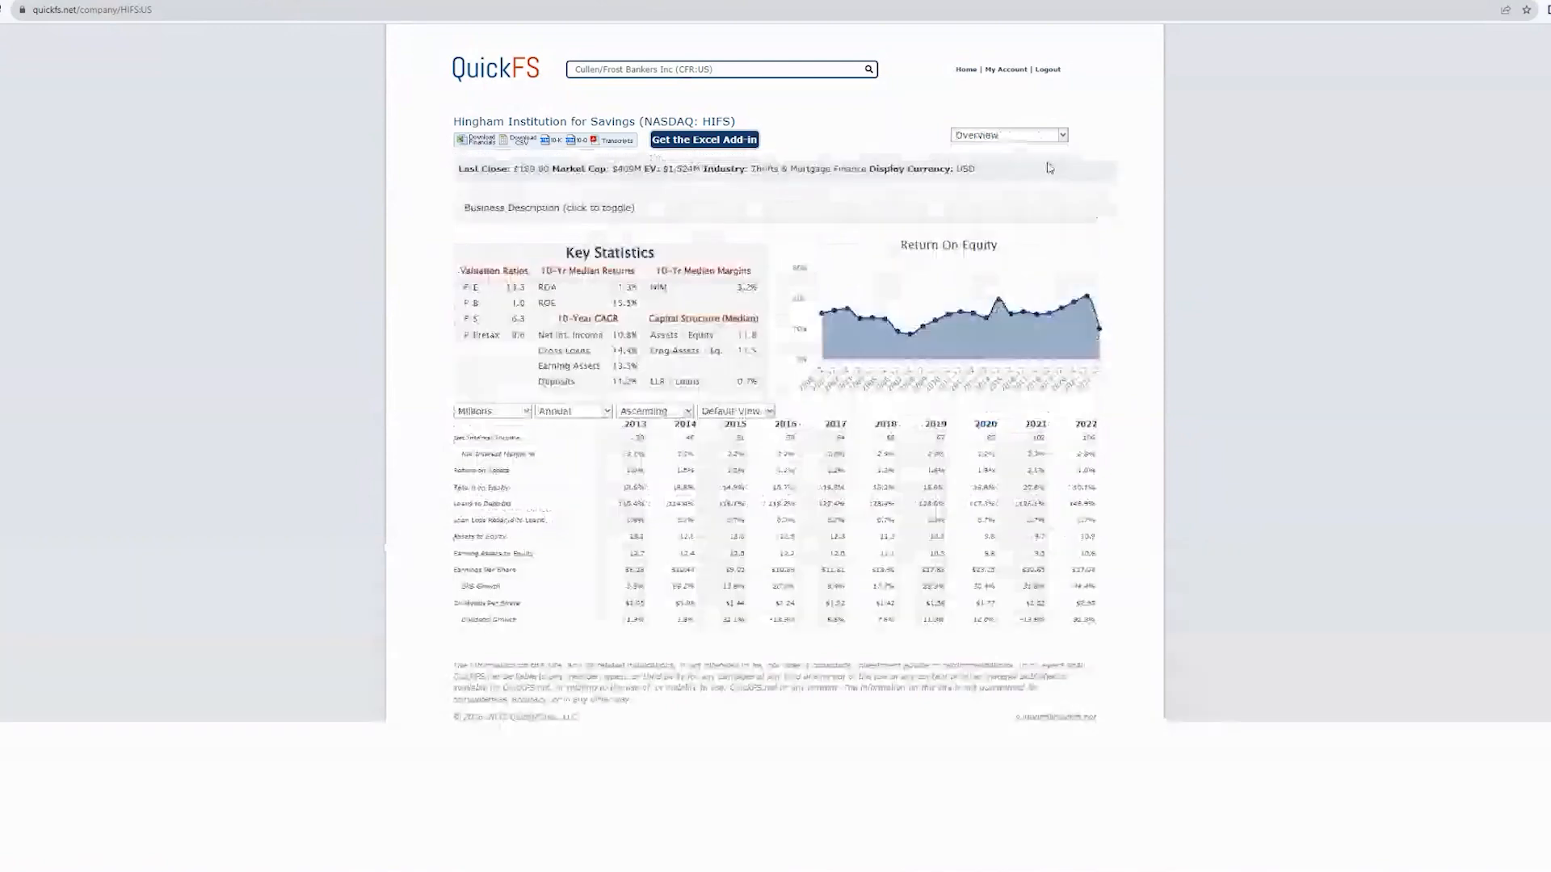